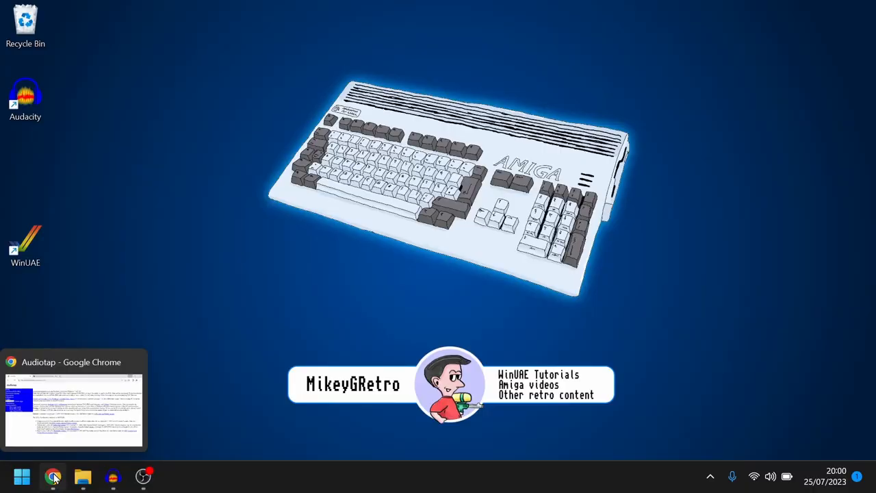
pyautogui.moveTo(112, 476)
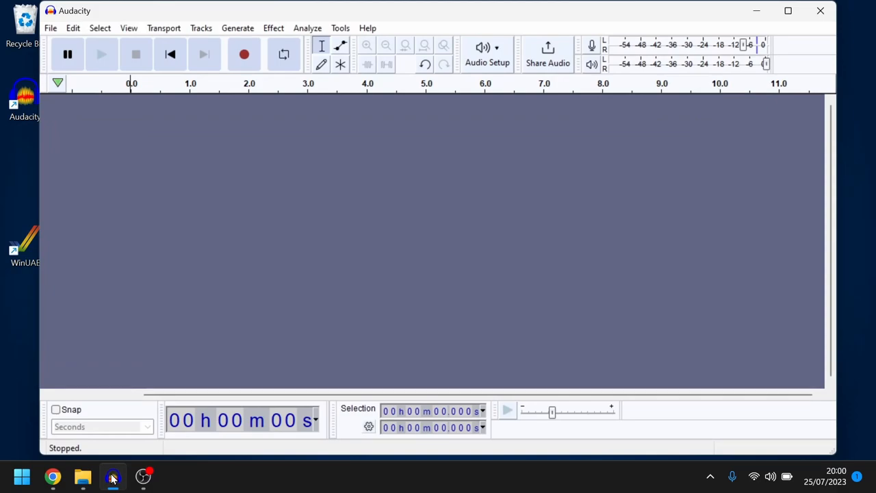
# Bring the Audiotap download page back up in the browser from the taskbar
pyautogui.click(52, 476)
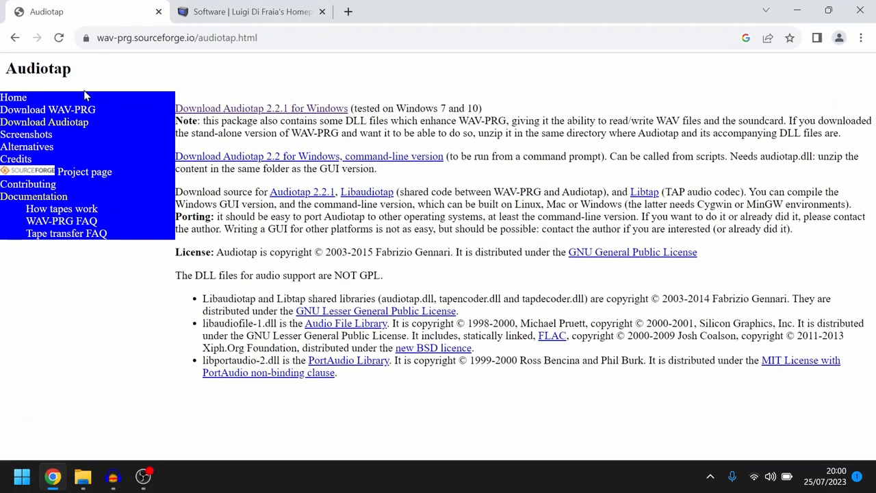
pyautogui.moveTo(213, 82)
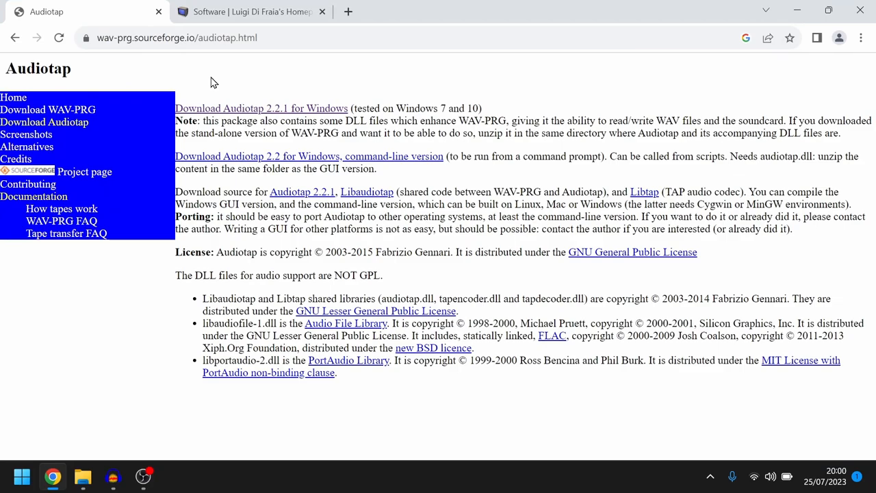
pyautogui.moveTo(306, 101)
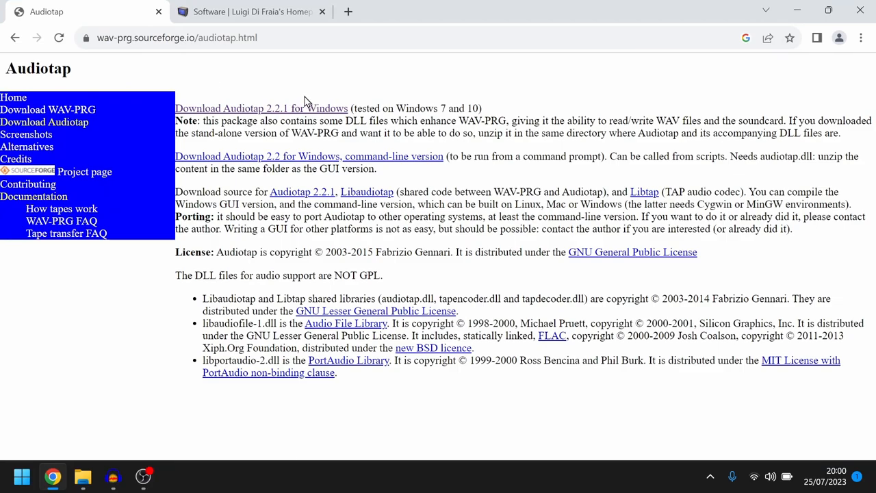
pyautogui.moveTo(372, 121)
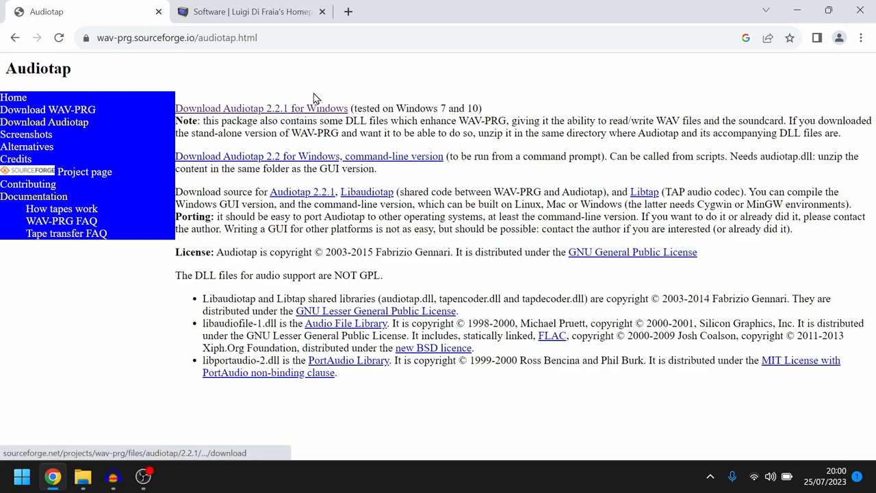
# Switch to Luigi Di Fraia's software page with the tape filename extractor downloads
pyautogui.click(249, 11)
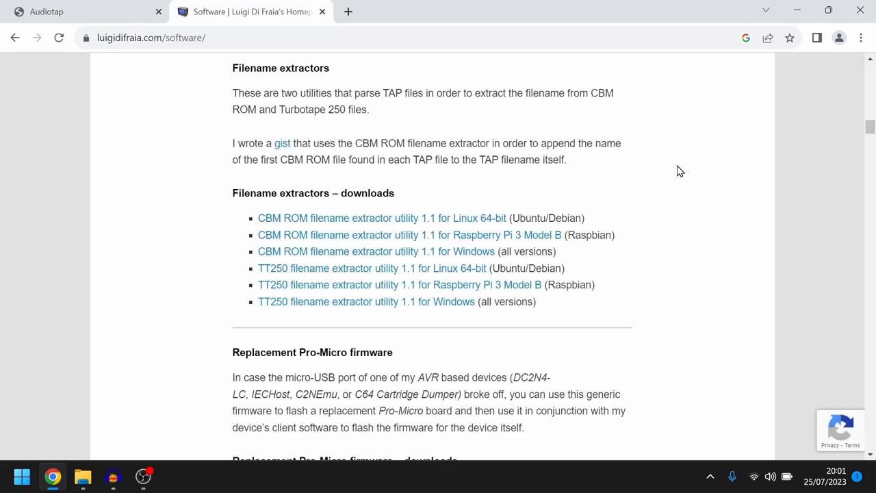
# Scroll the software page down to the TAPClean Front End section
pyautogui.scroll(3)
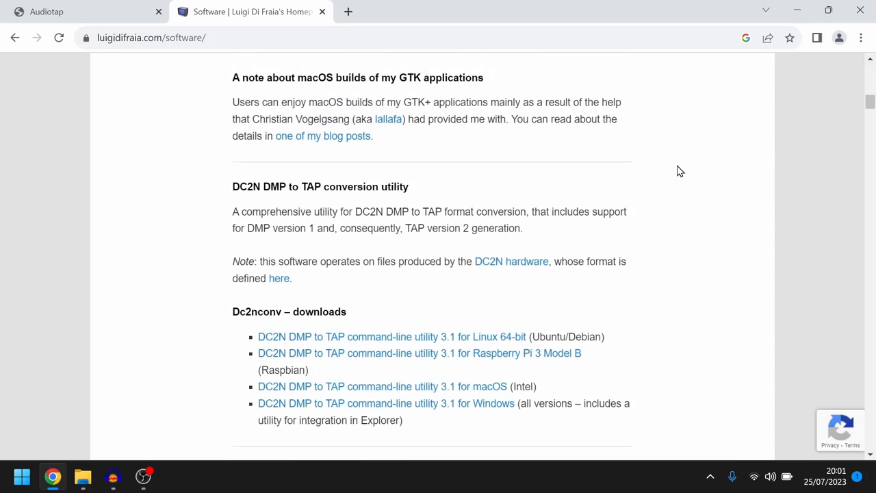
pyautogui.scroll(-3)
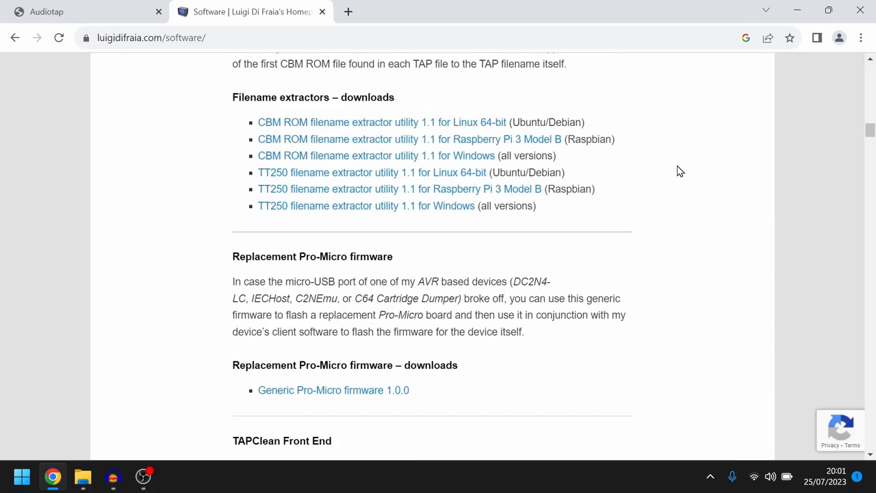
pyautogui.scroll(-3)
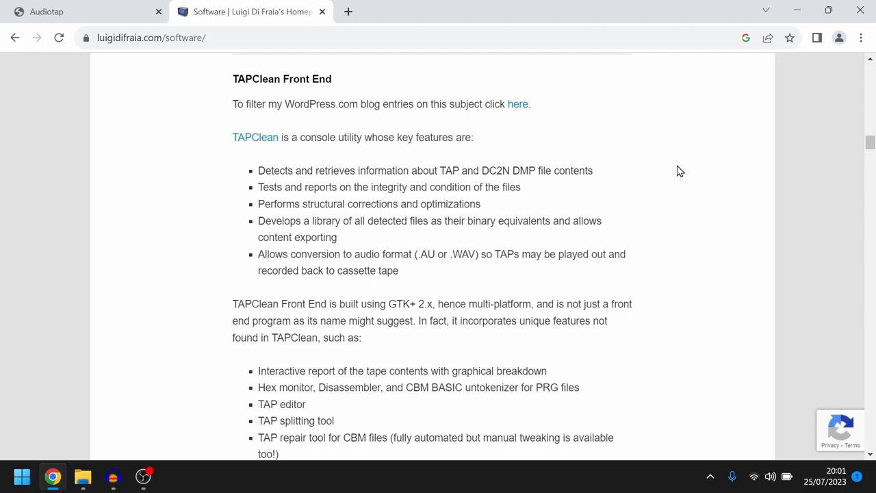
pyautogui.moveTo(527, 296)
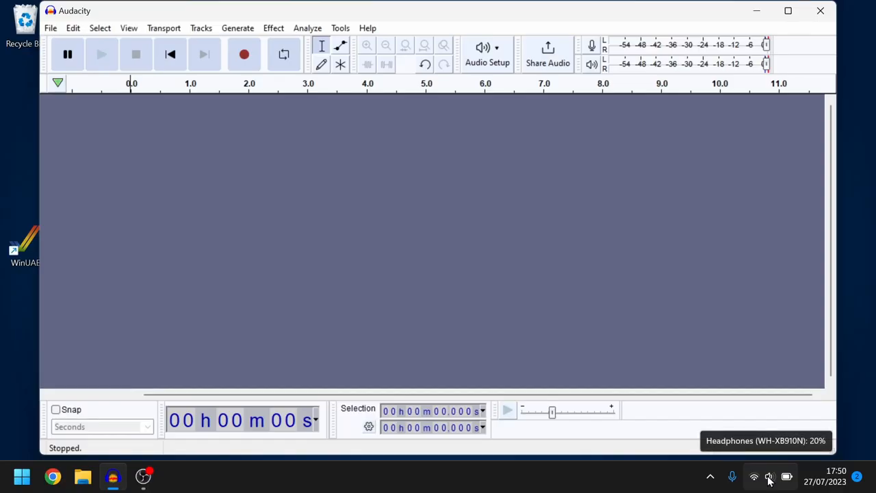
# From Quick Settings, check the sound output devices and reach the full Sound settings page
pyautogui.click(769, 476)
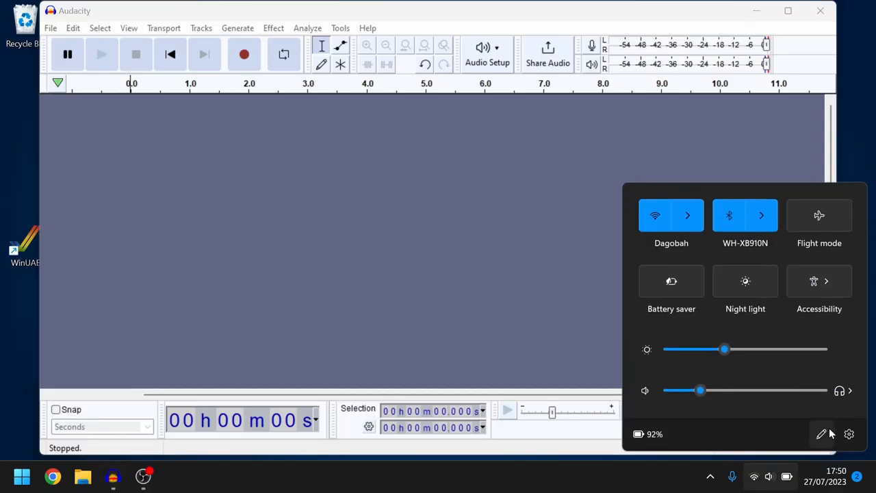
pyautogui.moveTo(738, 397)
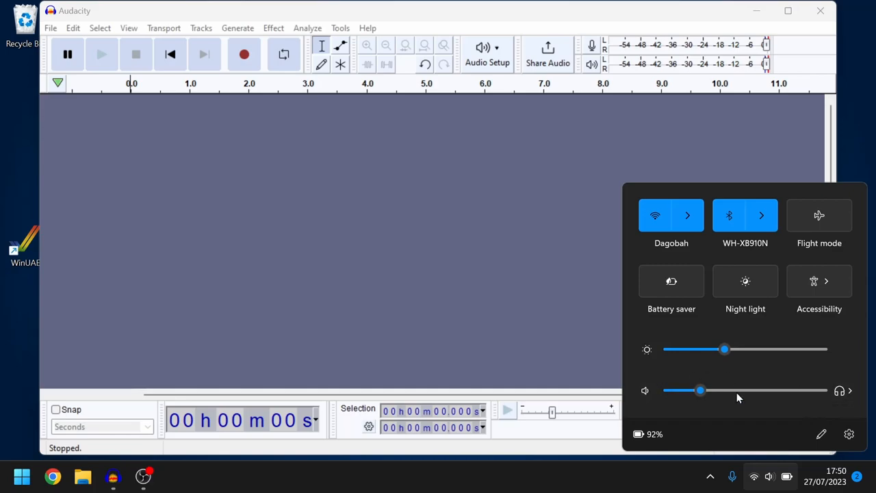
pyautogui.click(851, 392)
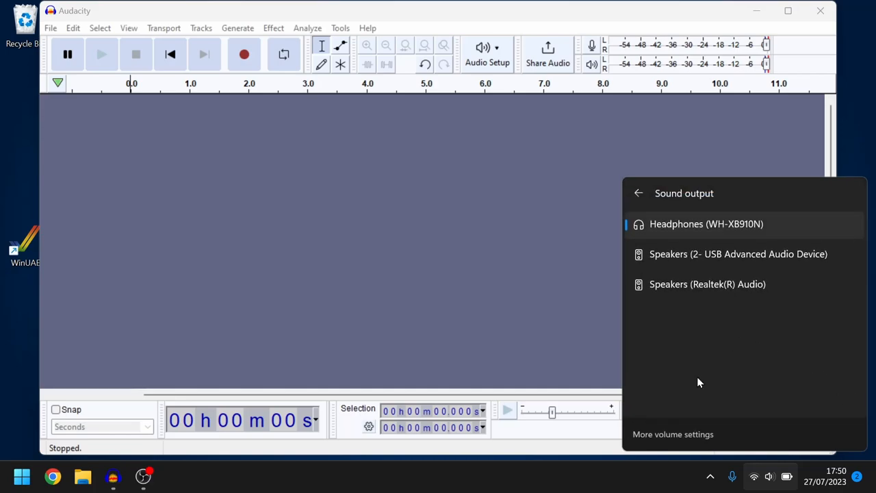
pyautogui.click(674, 434)
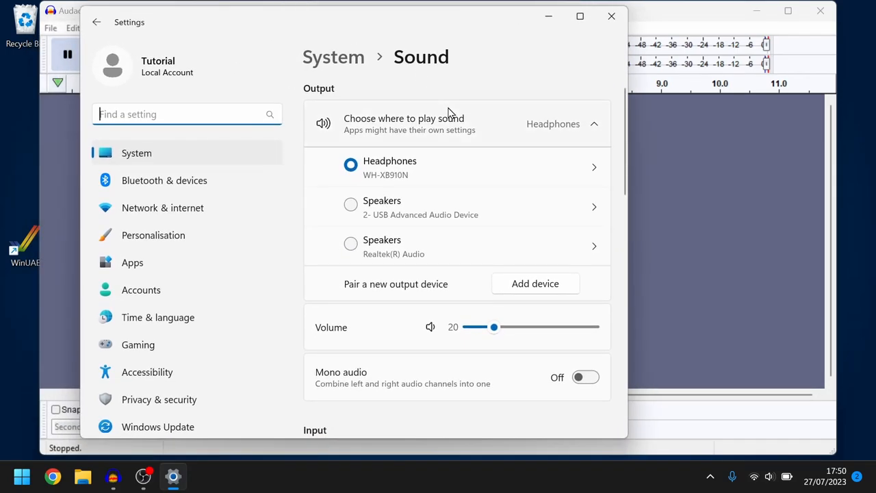
# Scroll the Sound page to the Input section showing the USB Advanced Audio Device microphone at volume 100
pyautogui.scroll(-3)
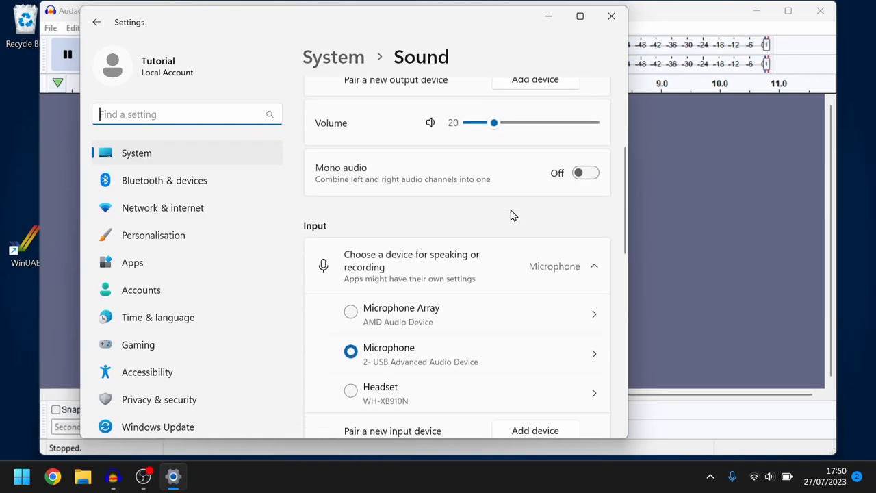
pyautogui.scroll(-3)
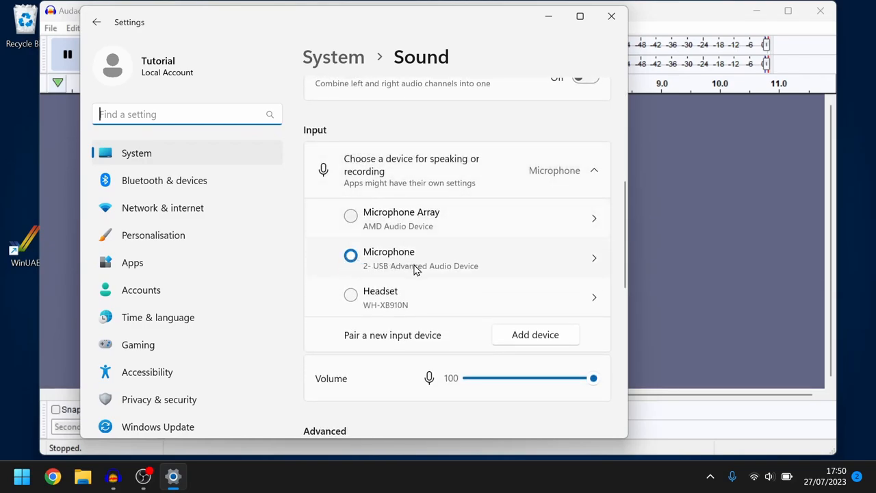
pyautogui.moveTo(474, 274)
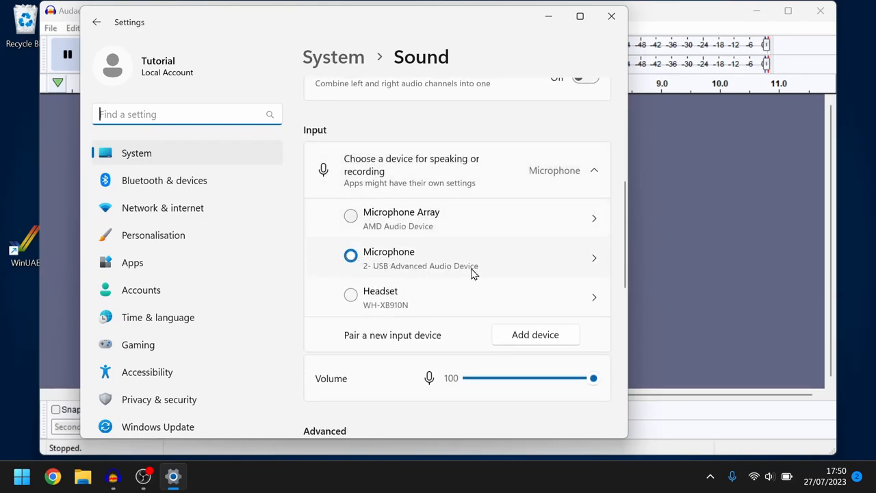
pyautogui.scroll(-3)
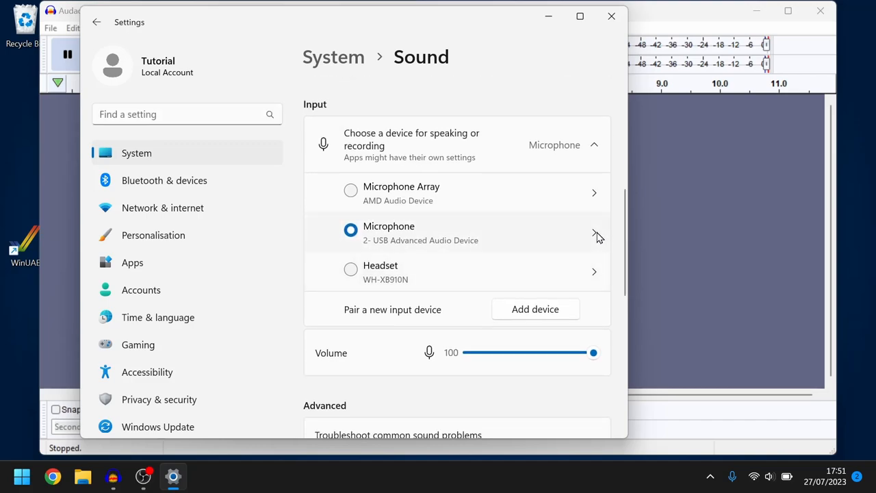
# In the USB microphone's properties, keep Audio enhancements set to Off
pyautogui.click(594, 233)
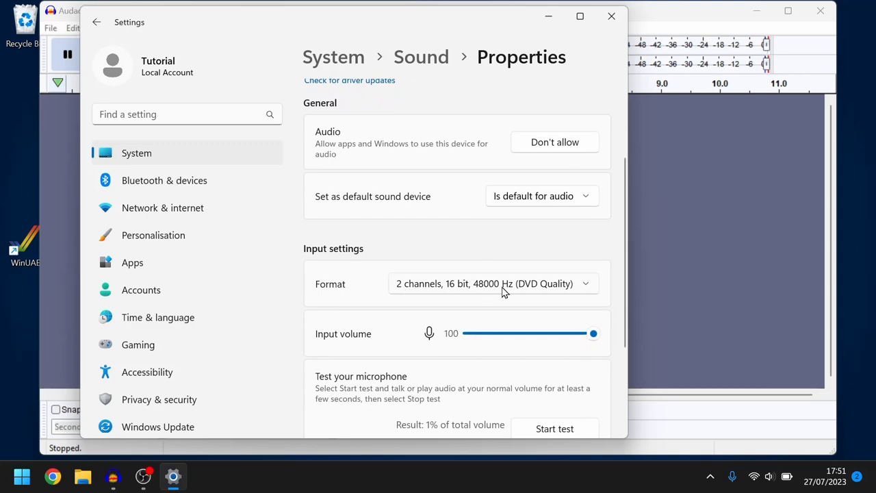
pyautogui.moveTo(622, 314)
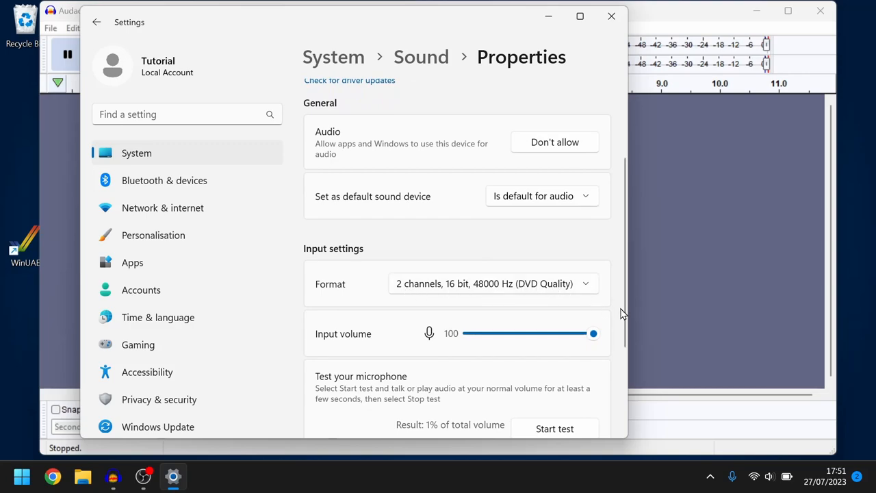
pyautogui.moveTo(593, 334)
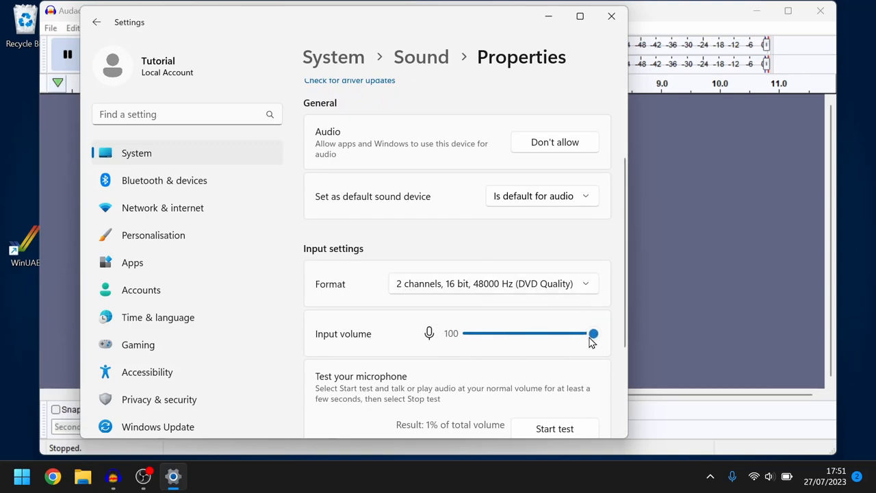
pyautogui.scroll(-3)
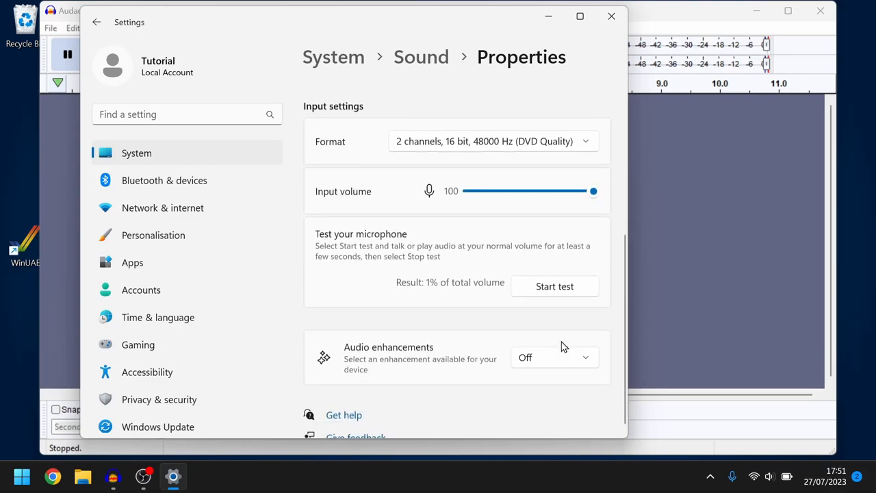
pyautogui.scroll(-3)
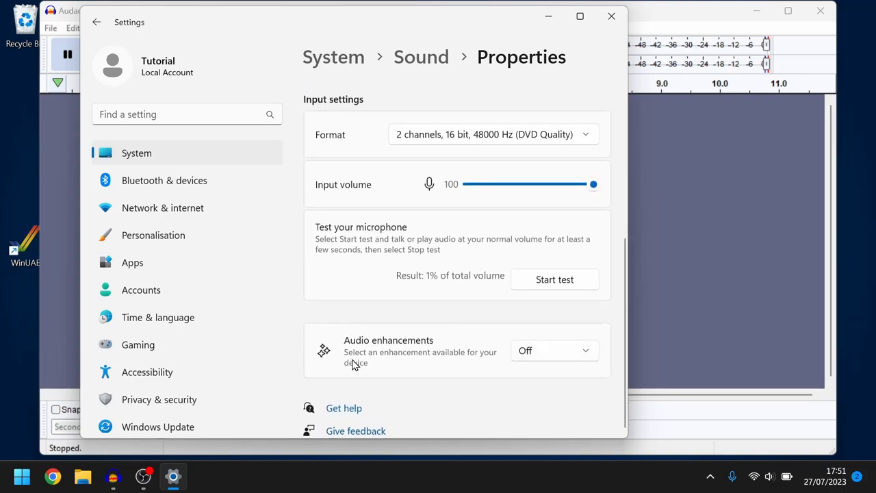
pyautogui.moveTo(421, 345)
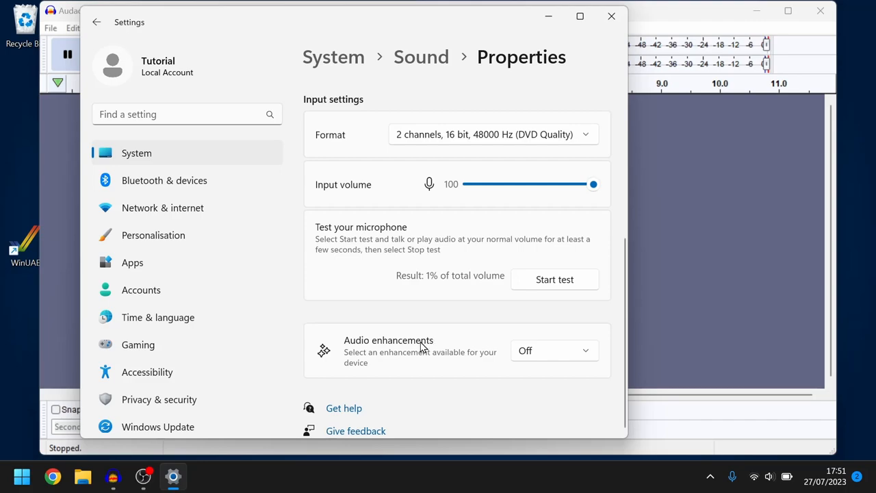
pyautogui.moveTo(521, 351)
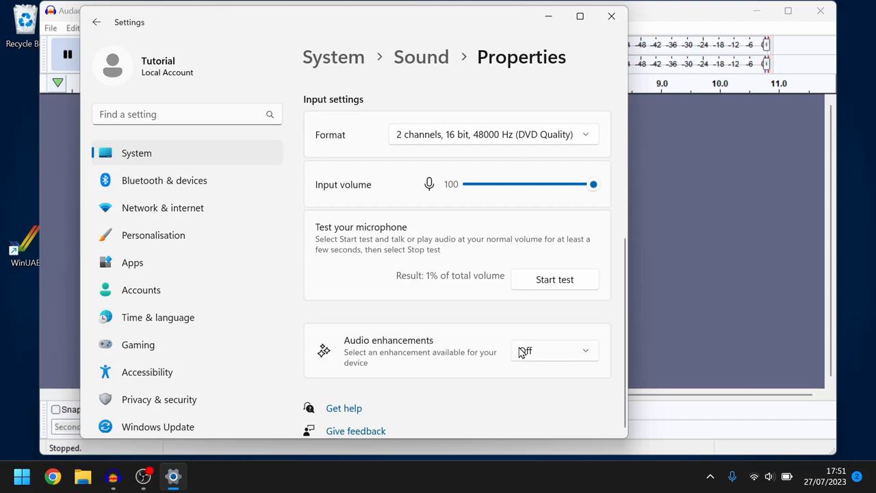
pyautogui.click(554, 350)
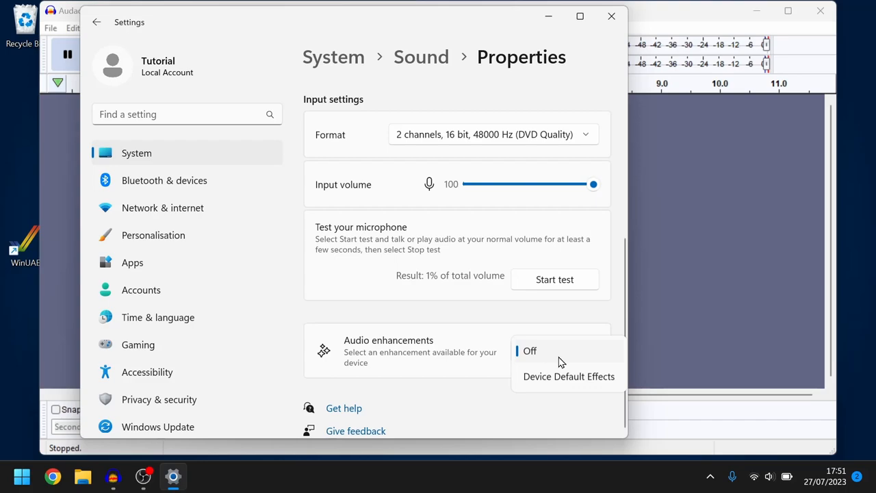
pyautogui.click(530, 351)
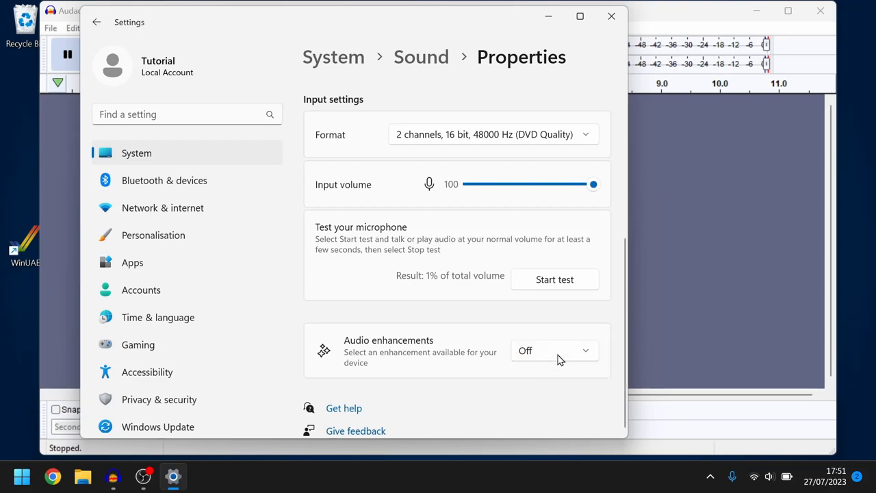
pyautogui.scroll(3)
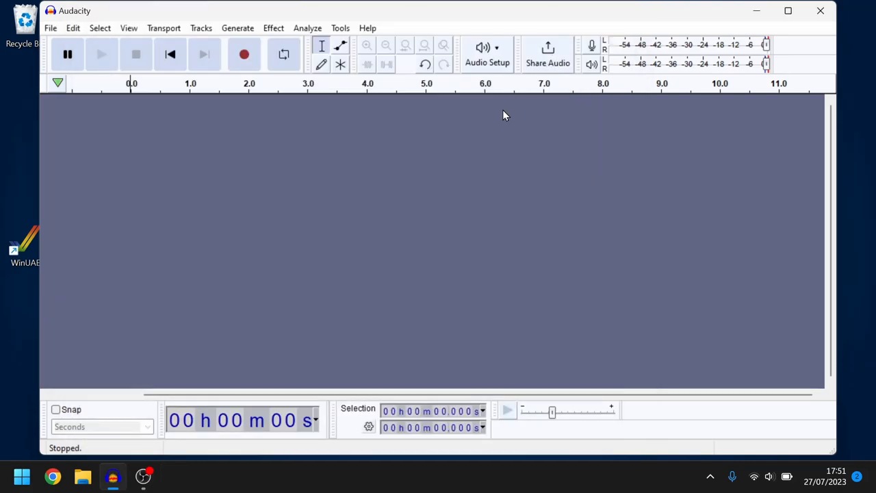
pyautogui.click(487, 54)
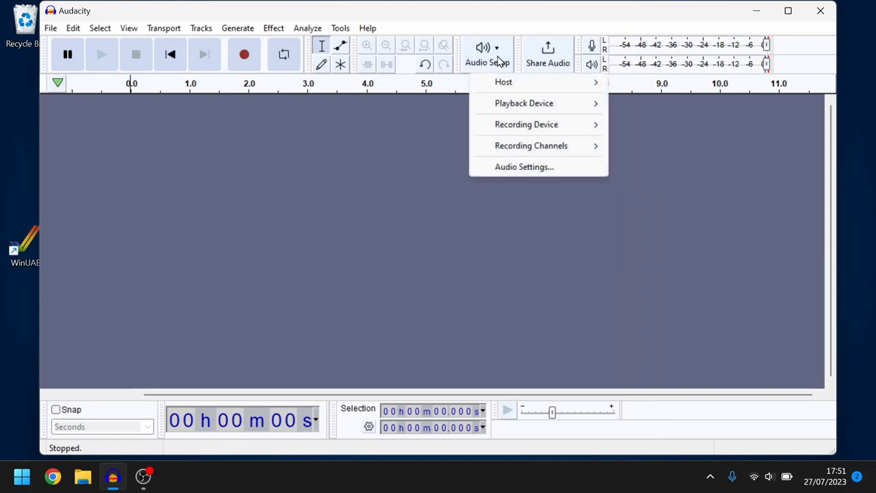
pyautogui.click(525, 123)
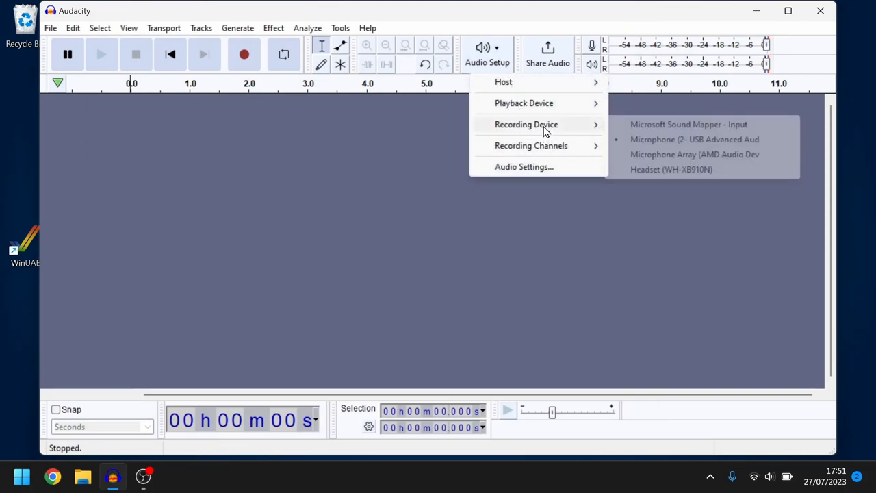
pyautogui.moveTo(657, 148)
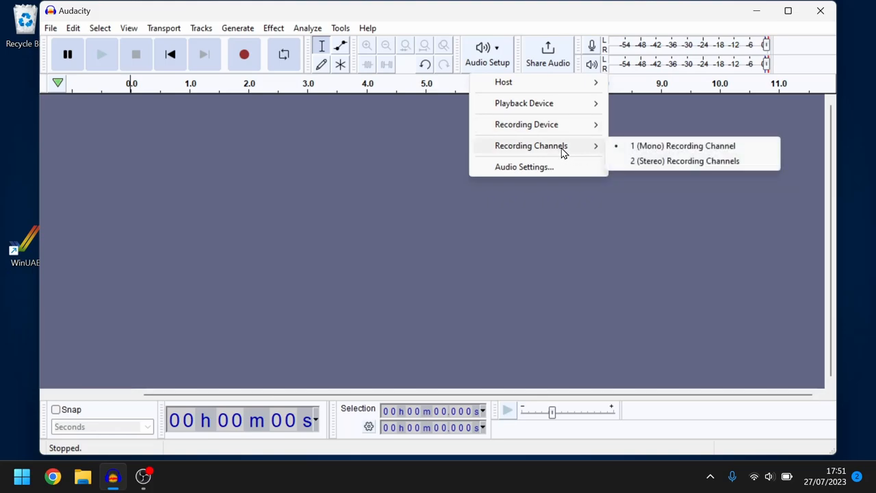
pyautogui.moveTo(655, 149)
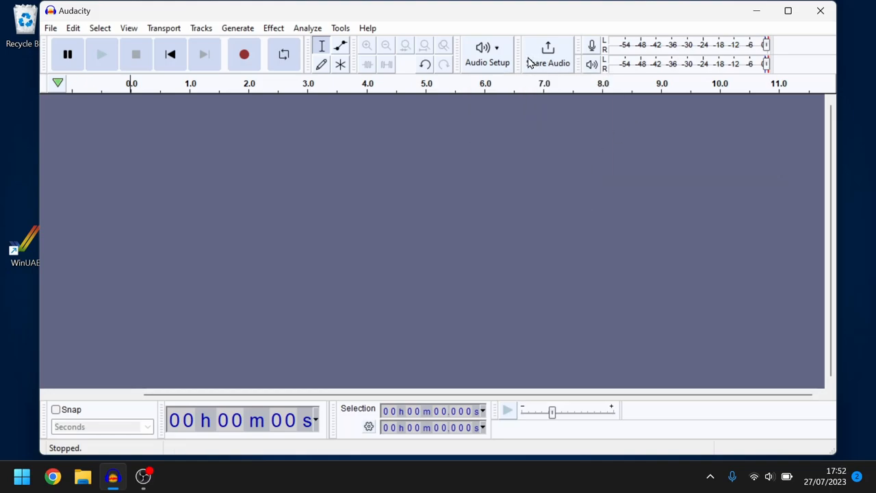
pyautogui.moveTo(243, 55)
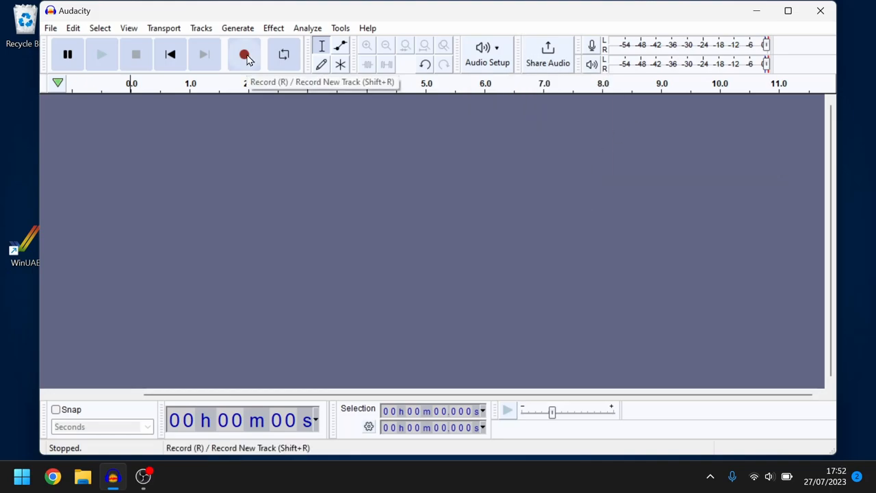
# Record the cassette's data signal until the tape finishes, about five minutes of mono audio
pyautogui.click(244, 55)
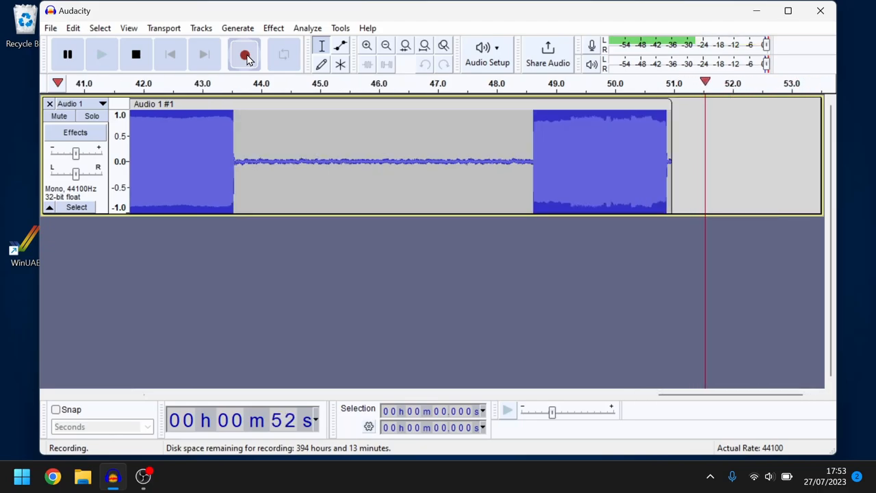
pyautogui.click(244, 55)
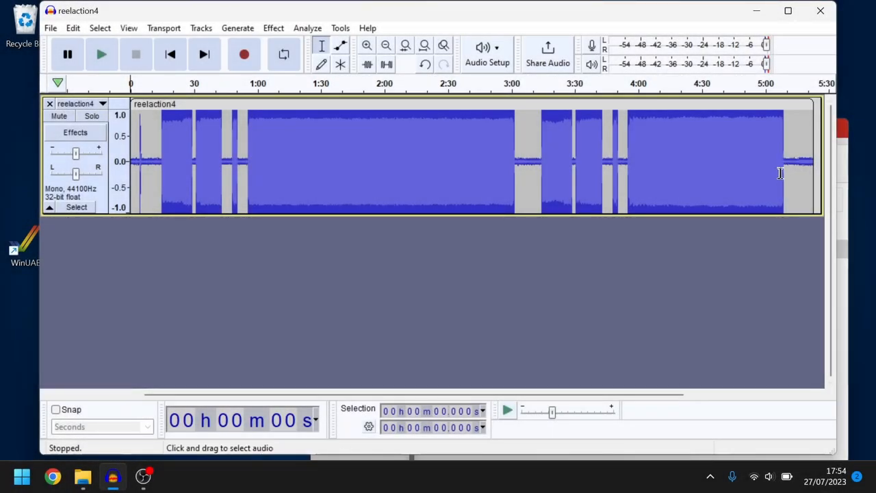
pyautogui.moveTo(788, 167)
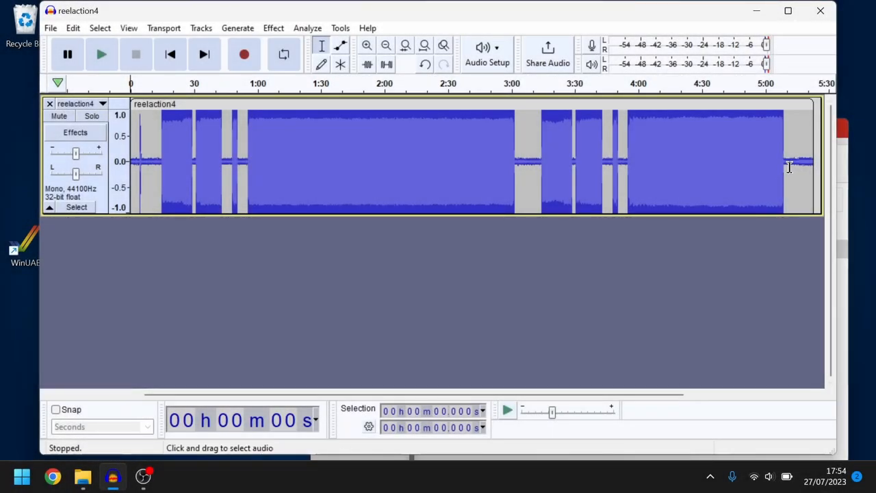
pyautogui.moveTo(808, 175)
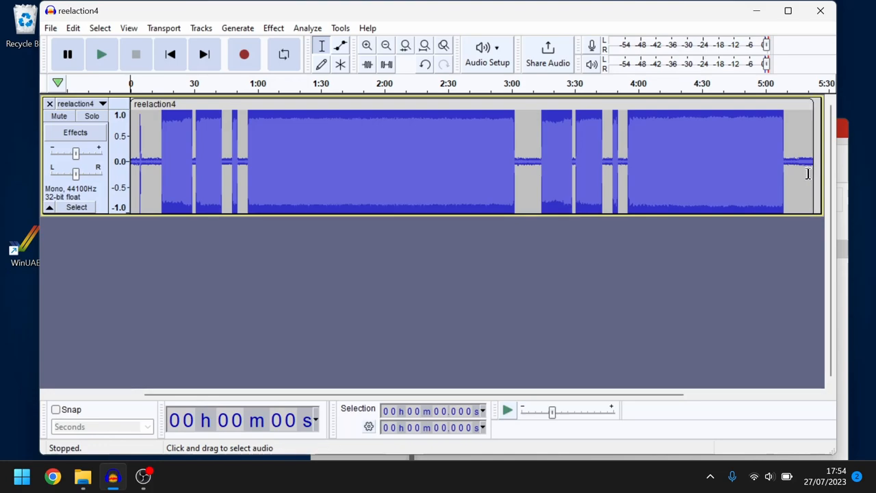
pyautogui.moveTo(811, 167)
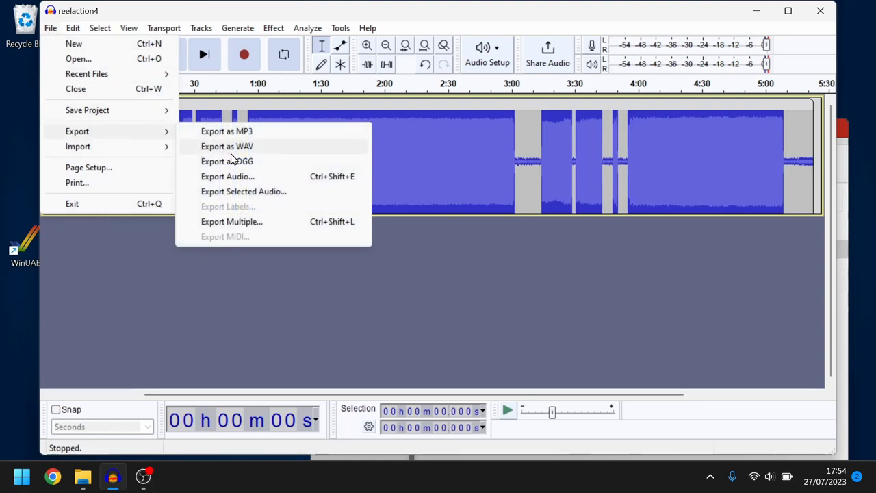
# Export the recording as reelaction4.wav in the test2 folder, replacing the existing file
pyautogui.click(227, 145)
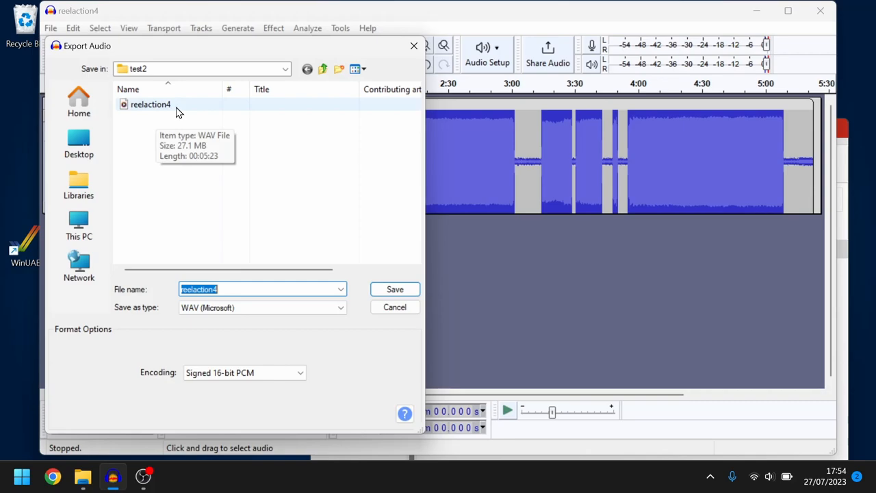
pyautogui.moveTo(157, 111)
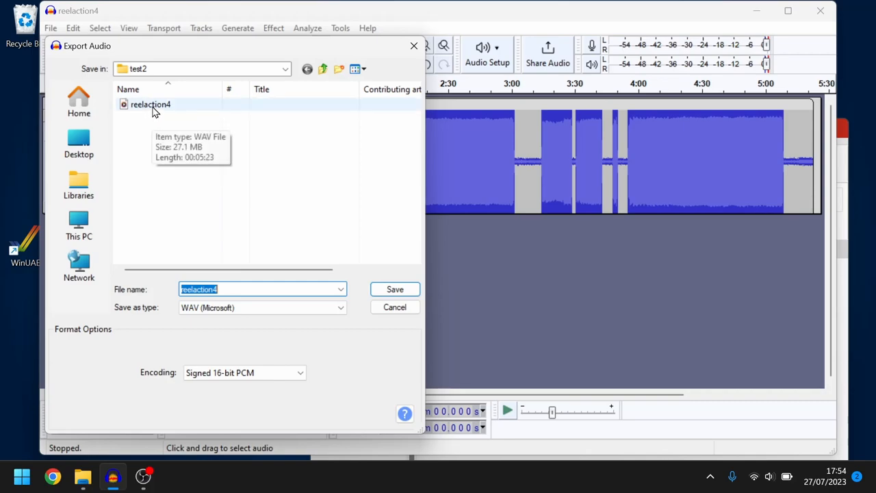
pyautogui.moveTo(184, 113)
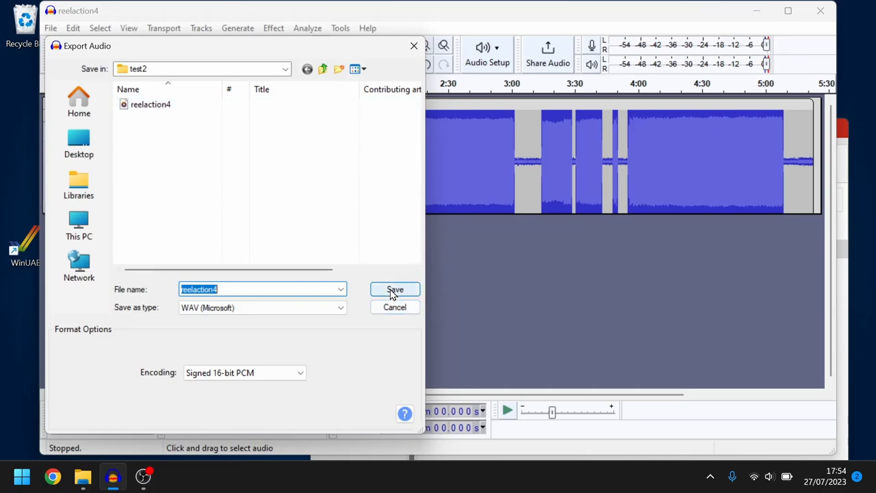
pyautogui.click(395, 288)
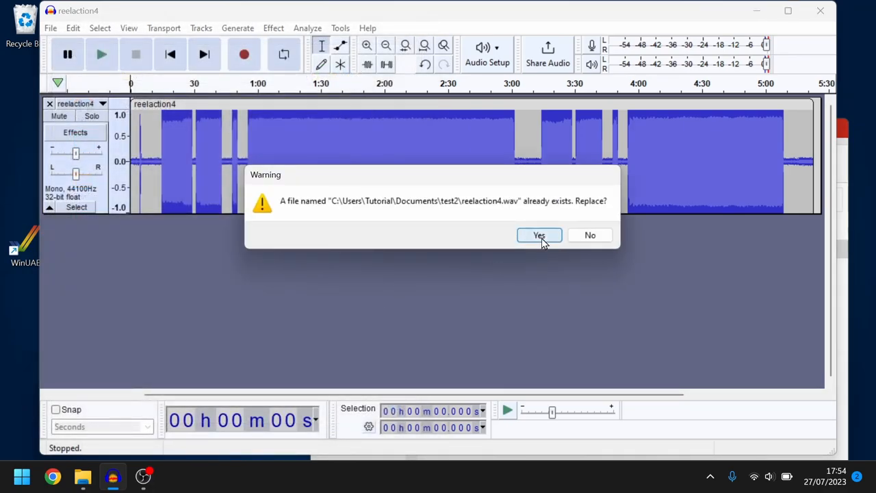
pyautogui.click(540, 235)
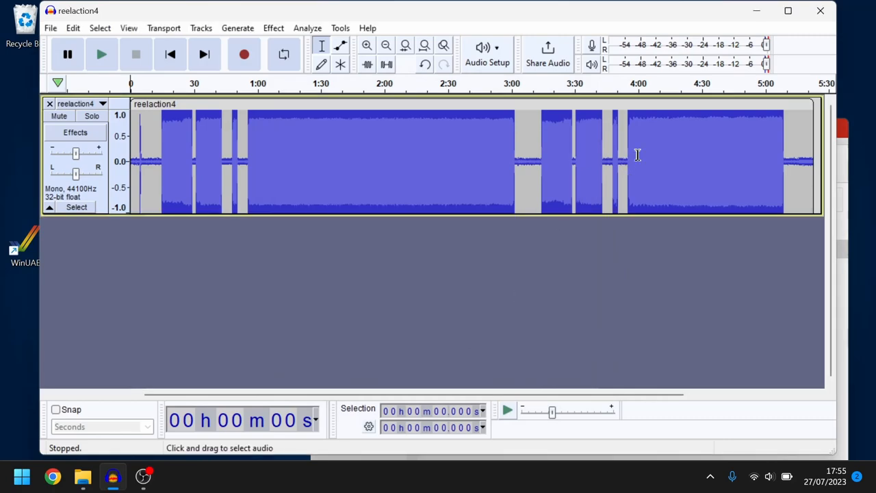
# Launch Audiotap from its folder and set it to create a TAP file from an audio file
pyautogui.click(82, 476)
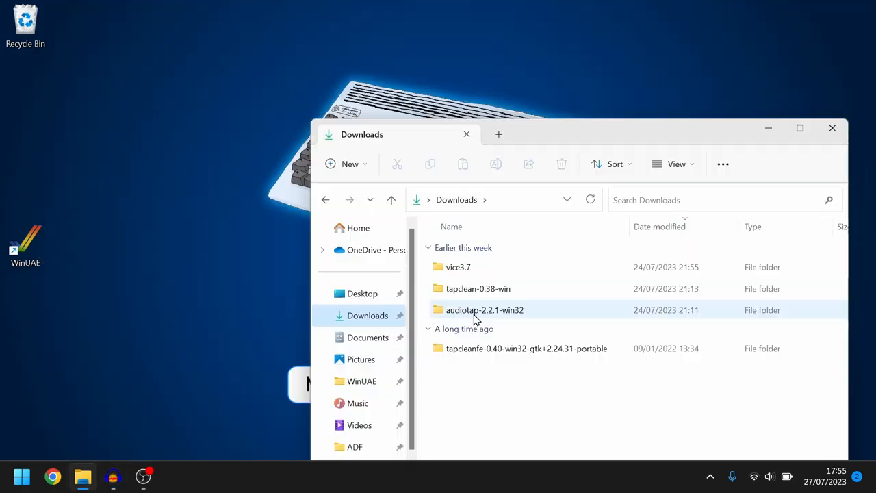
pyautogui.doubleClick(485, 310)
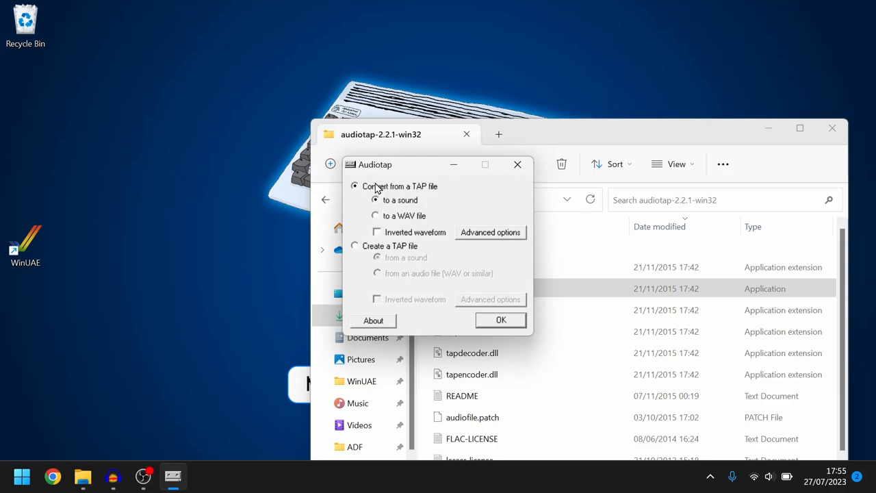
pyautogui.moveTo(460, 224)
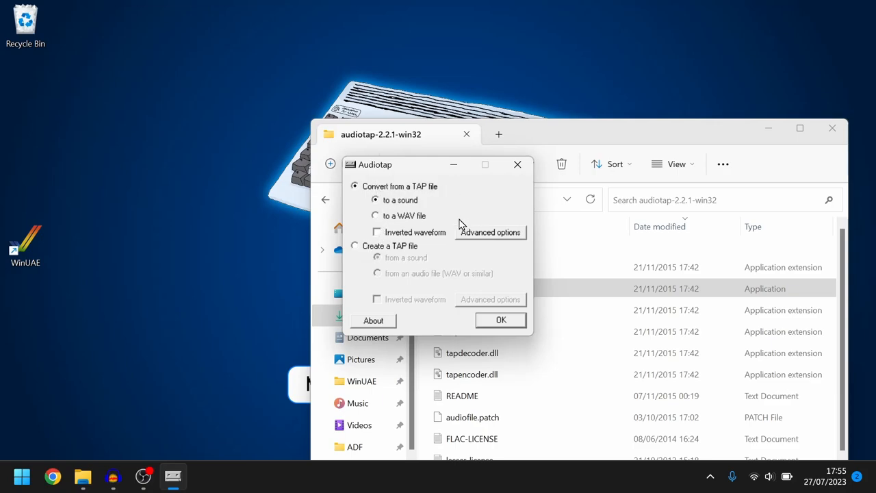
pyautogui.moveTo(418, 224)
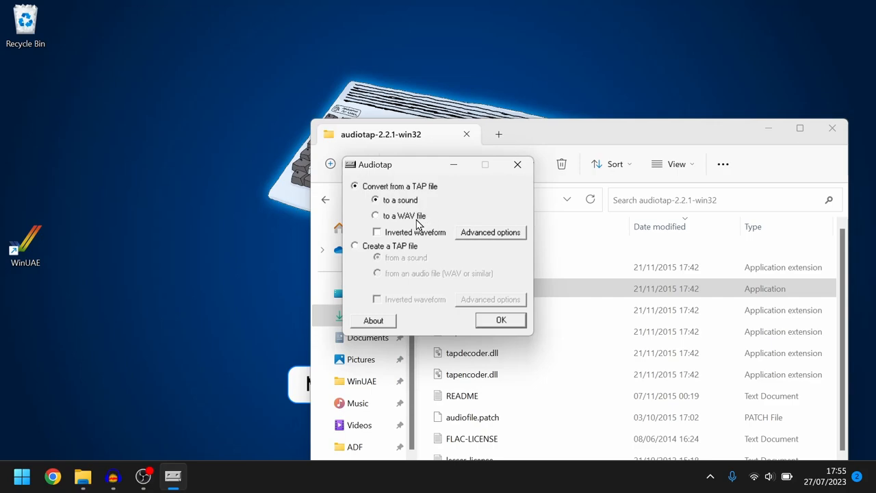
pyautogui.moveTo(375, 252)
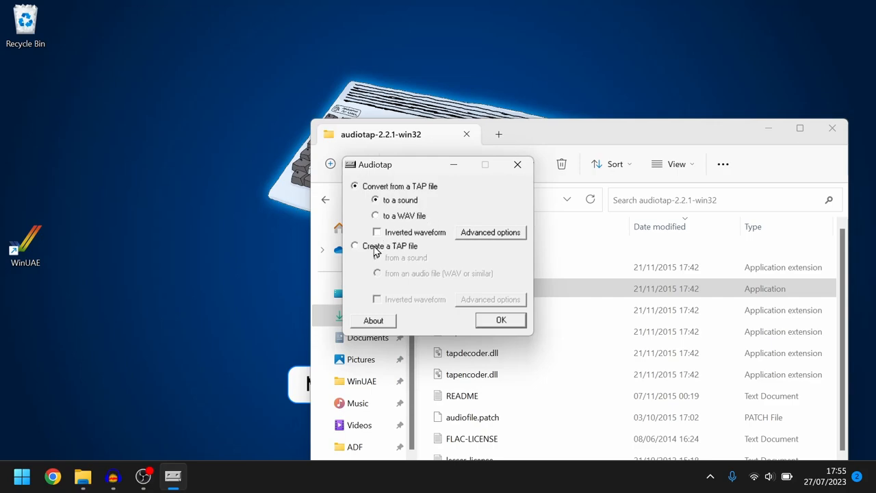
pyautogui.click(354, 247)
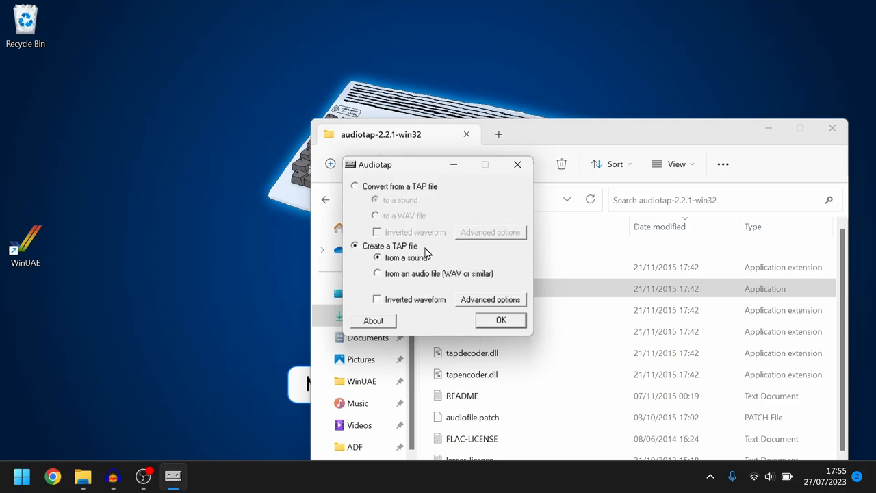
pyautogui.moveTo(408, 284)
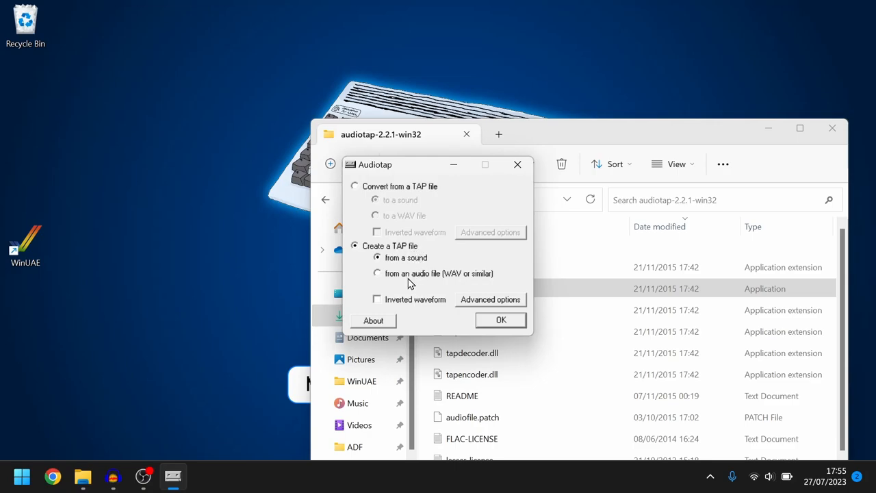
pyautogui.click(376, 274)
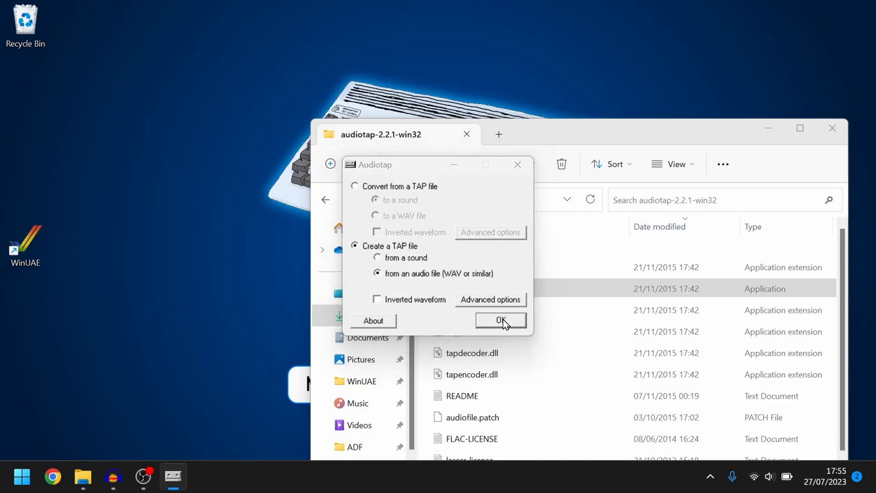
pyautogui.click(501, 320)
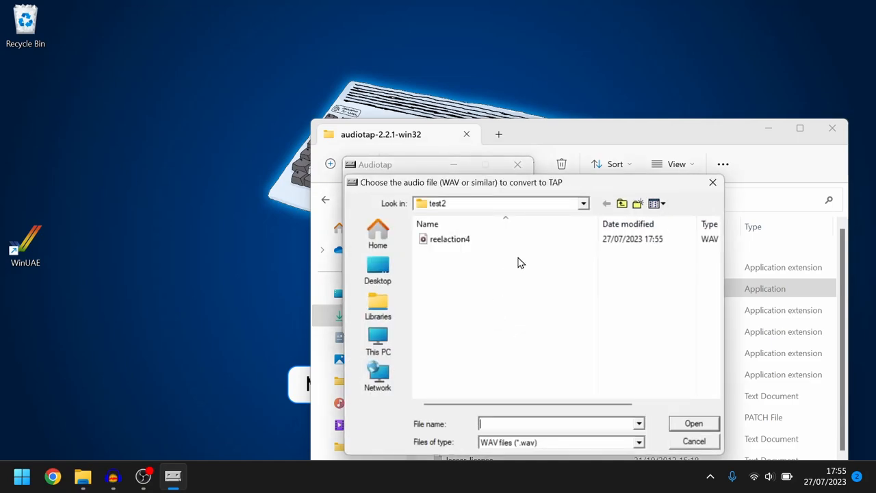
# Load reelaction4.wav as the source and save the converted TAP file in test2
pyautogui.click(449, 239)
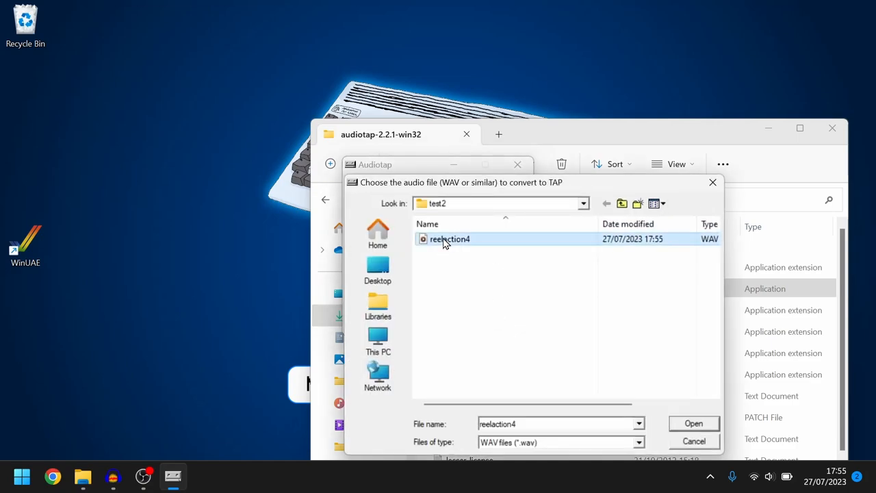
pyautogui.click(693, 423)
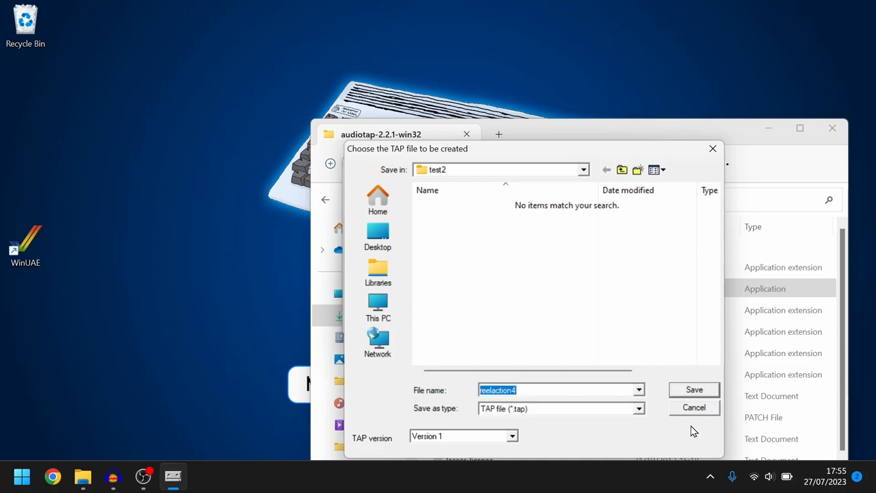
pyautogui.click(692, 408)
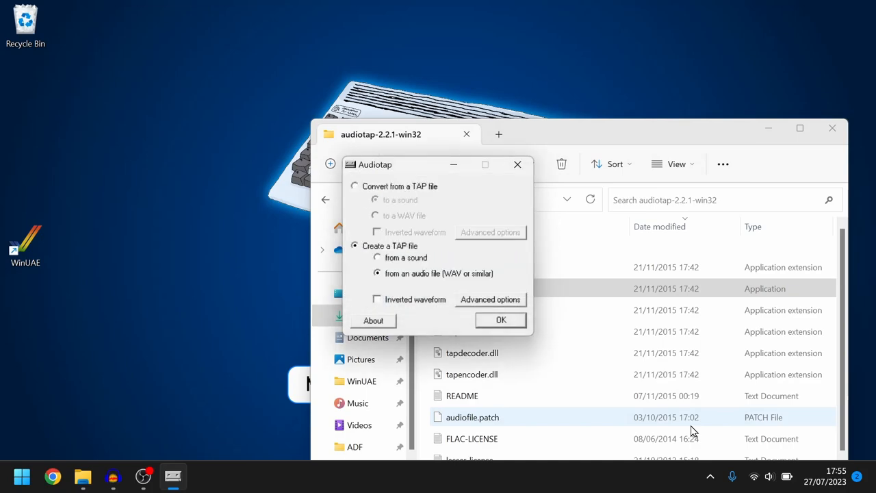
pyautogui.moveTo(527, 252)
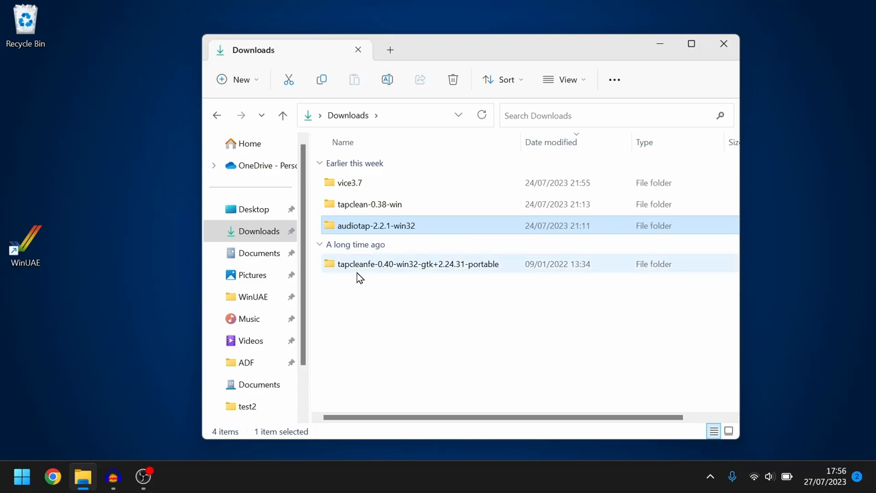
pyautogui.moveTo(375, 276)
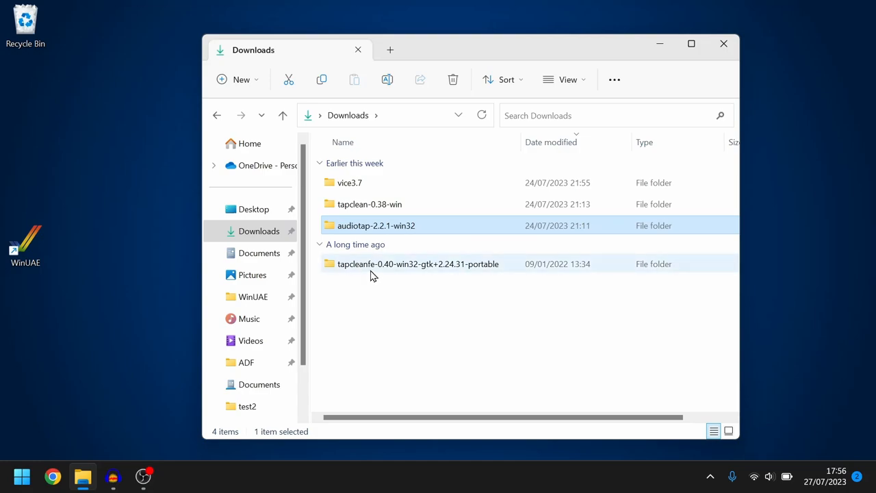
# Open the tapcleanfe portable folder's bin directory and select the tapcleanfe application
pyautogui.doubleClick(418, 263)
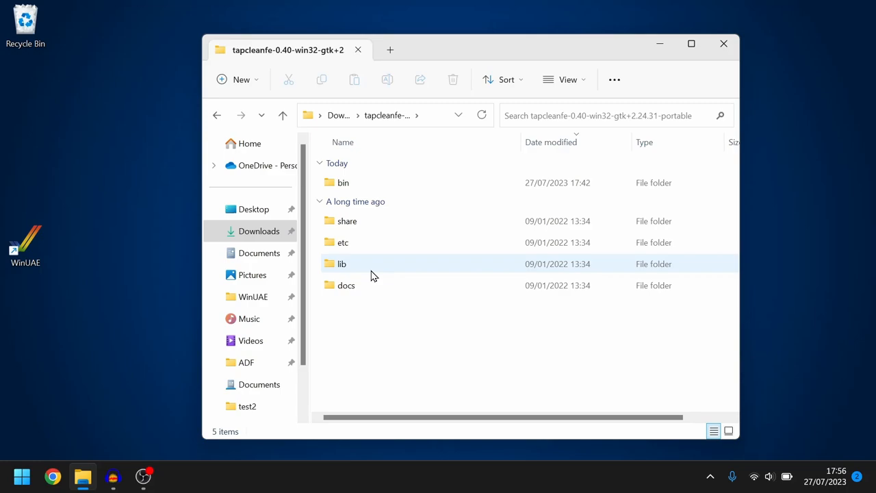
pyautogui.doubleClick(343, 183)
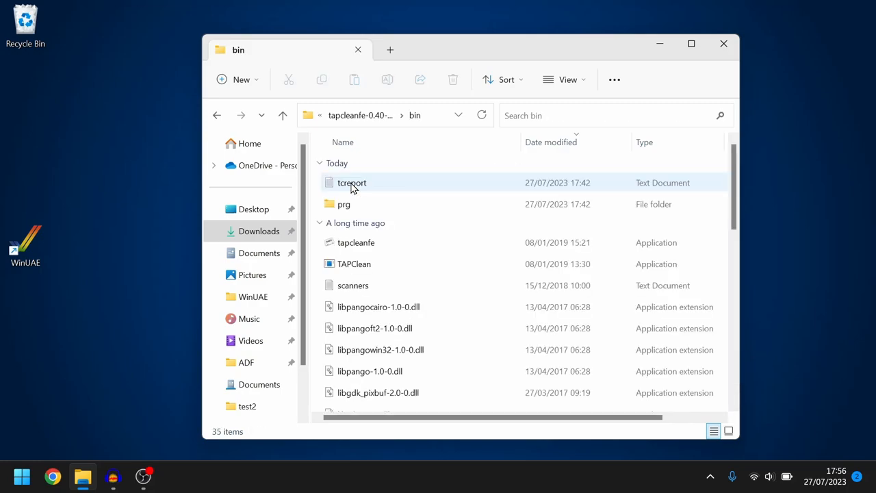
pyautogui.click(356, 242)
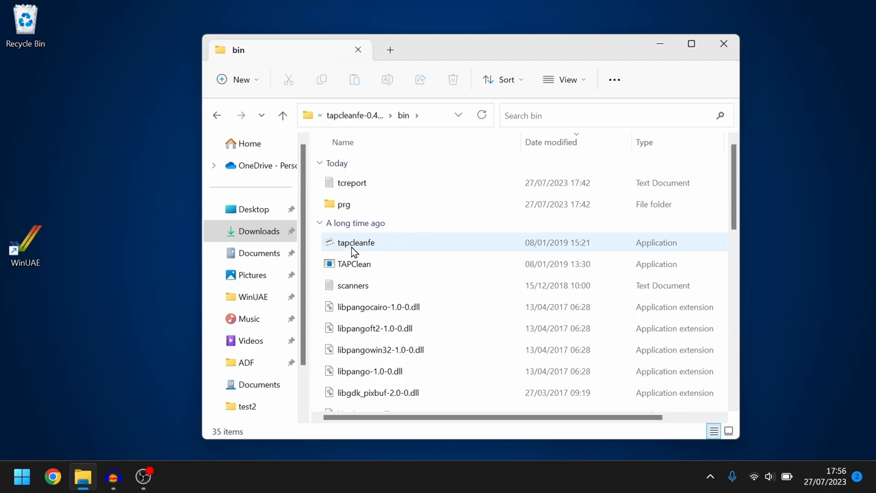
# Launch tapcleanfe and attach reelaction4.tap from Documents > test2 as the working file
pyautogui.doubleClick(356, 242)
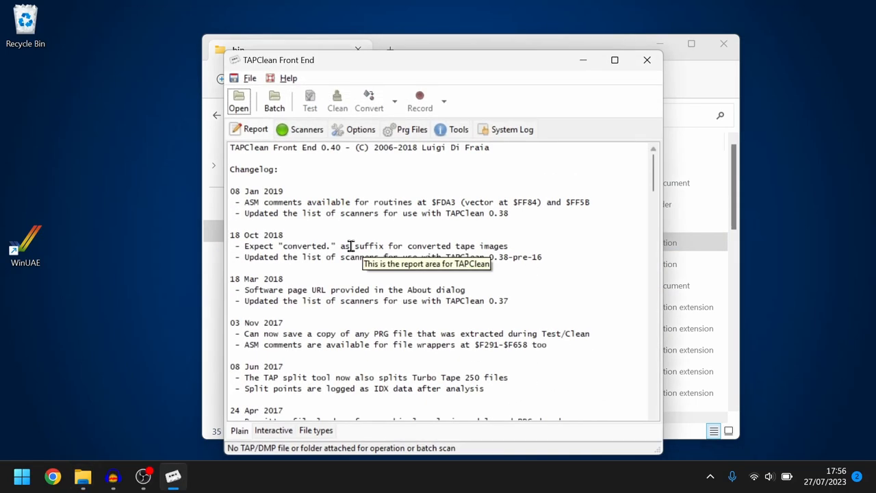
pyautogui.moveTo(458, 274)
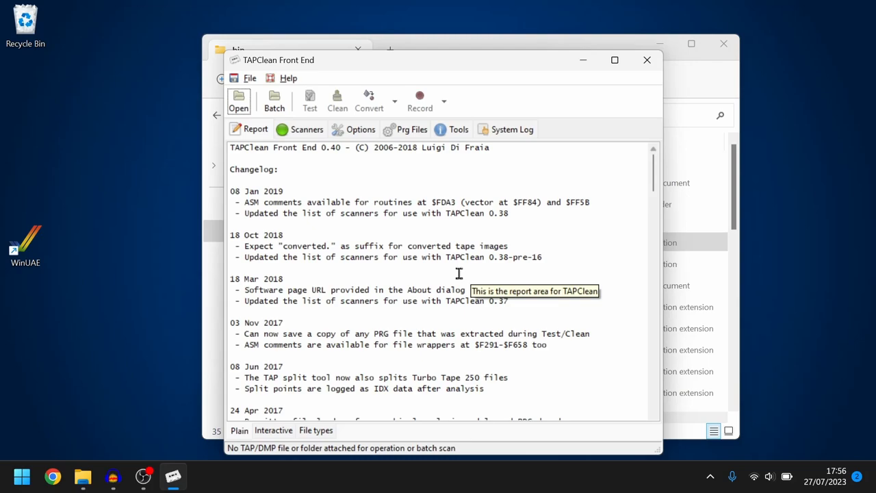
pyautogui.moveTo(238, 102)
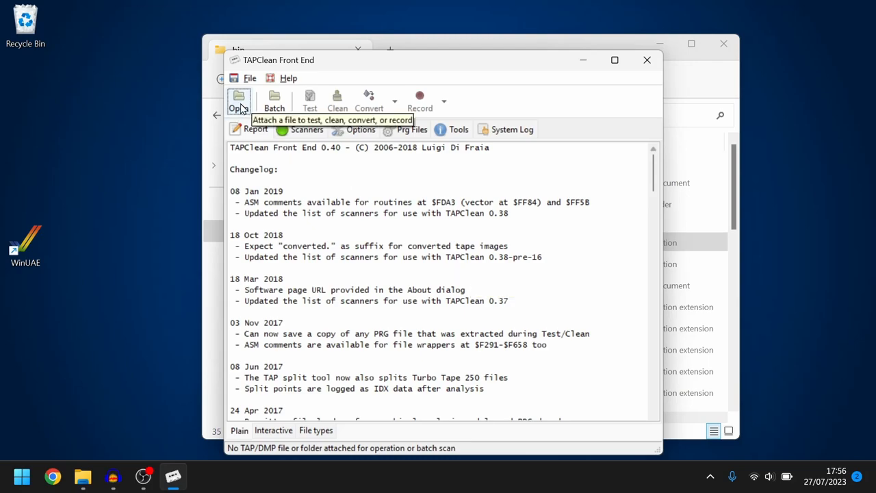
pyautogui.click(239, 101)
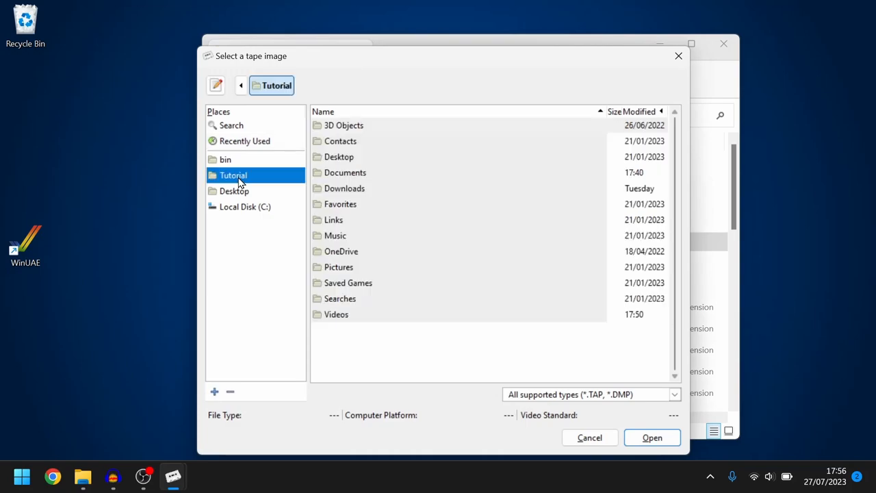
pyautogui.doubleClick(345, 173)
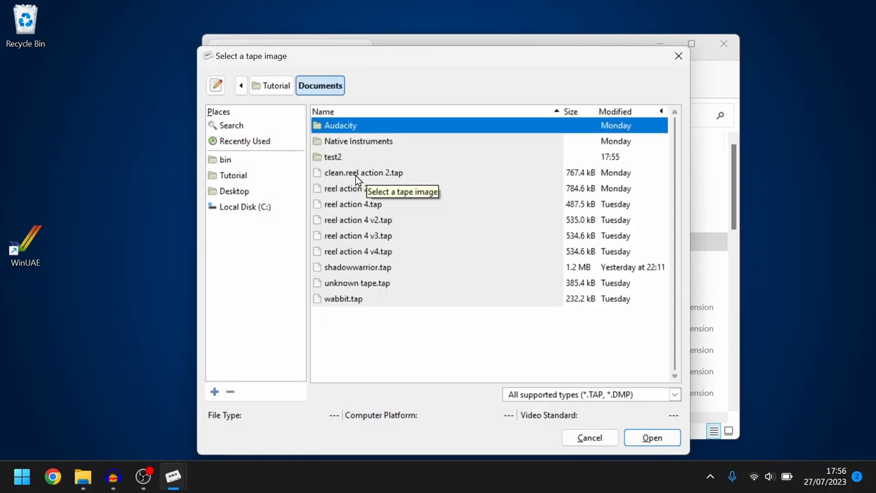
pyautogui.doubleClick(332, 156)
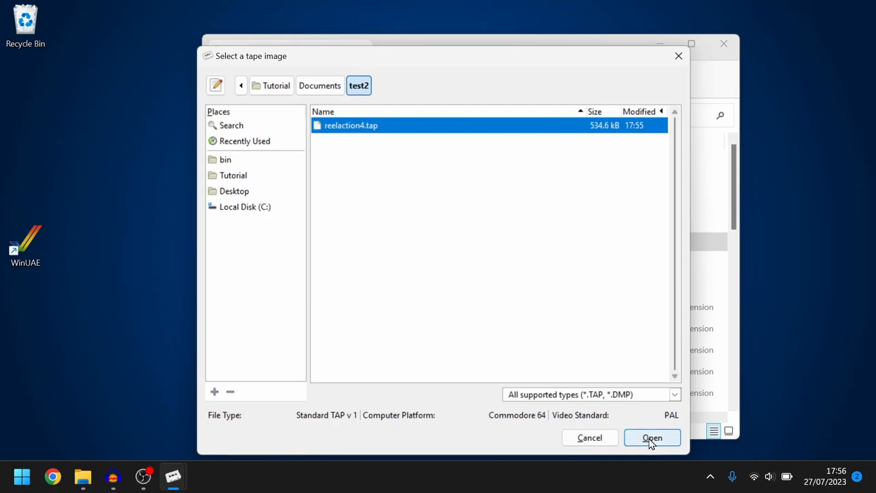
pyautogui.click(652, 438)
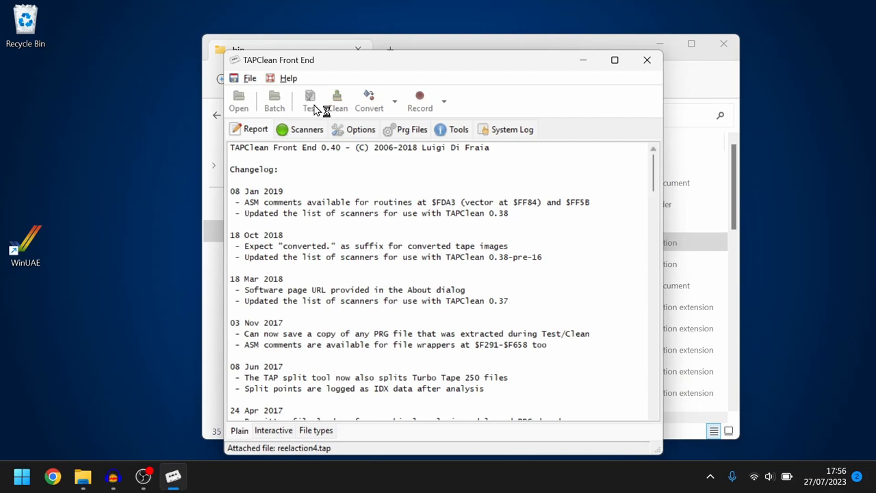
pyautogui.click(310, 101)
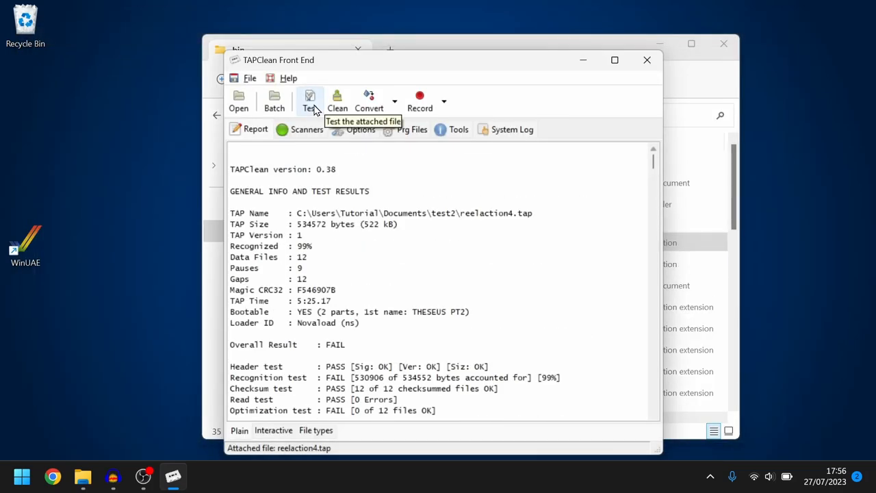
pyautogui.moveTo(474, 183)
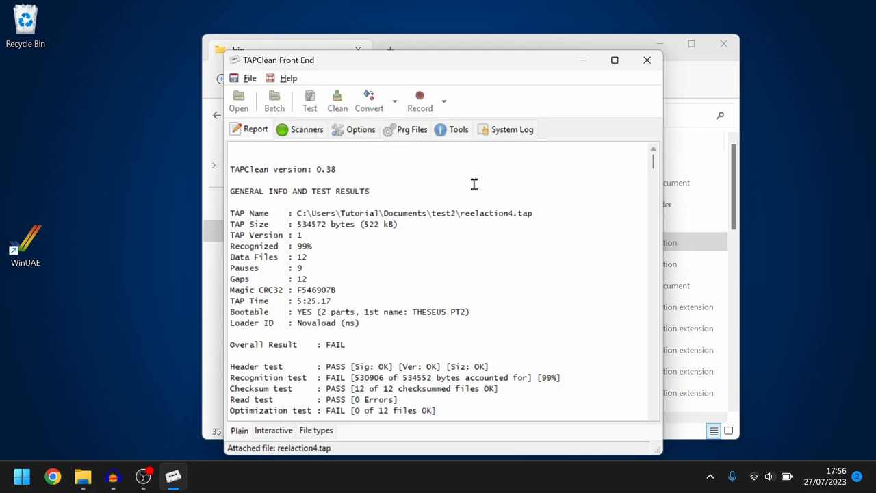
pyautogui.moveTo(554, 252)
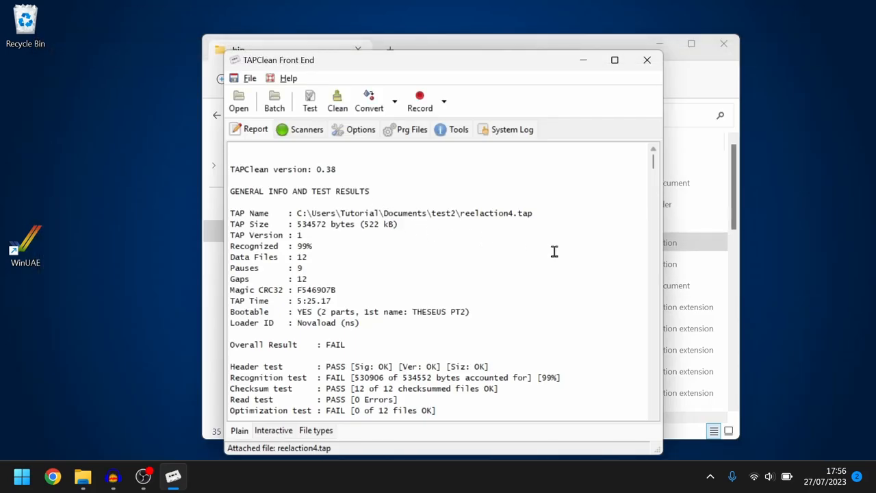
pyautogui.moveTo(655, 167)
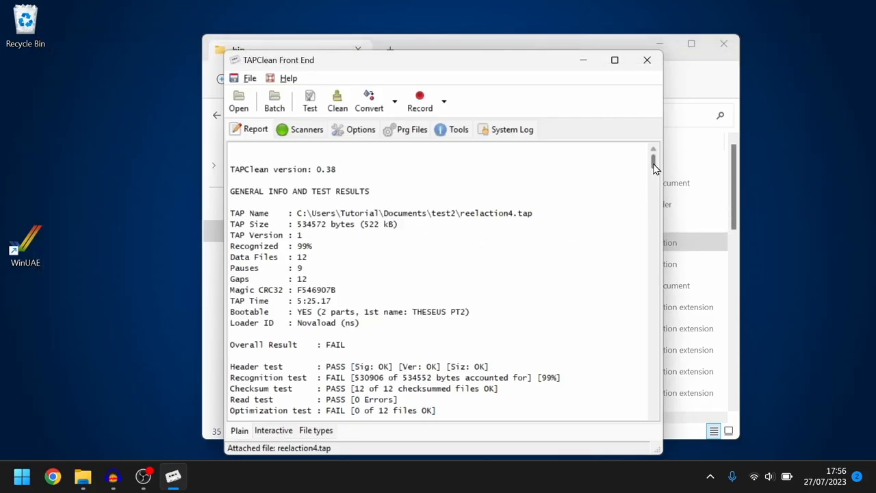
pyautogui.doubleClick(282, 345)
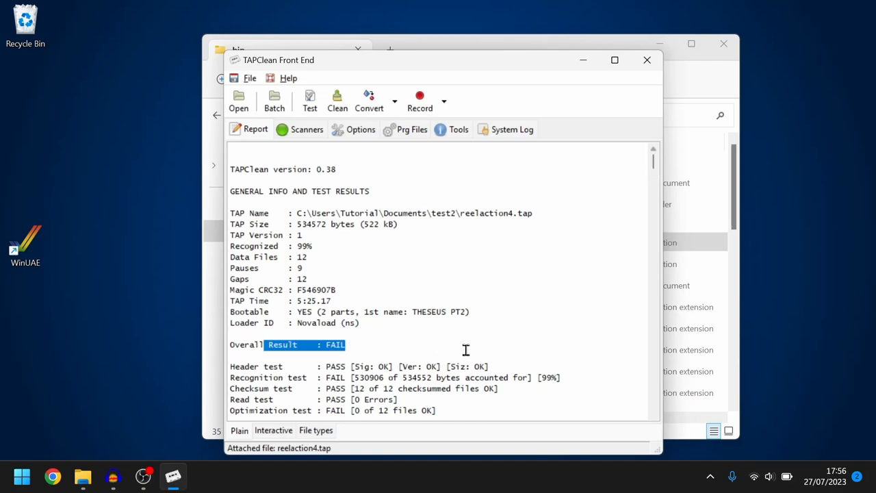
pyautogui.moveTo(466, 351)
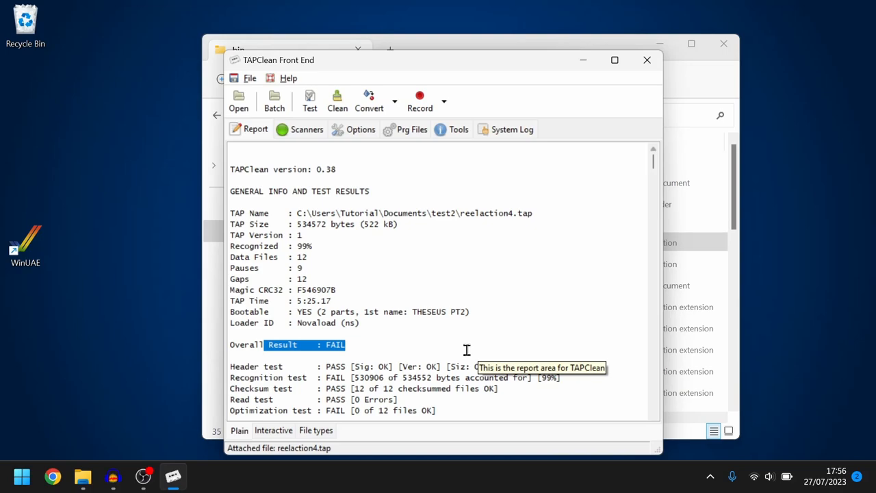
pyautogui.moveTo(330, 245)
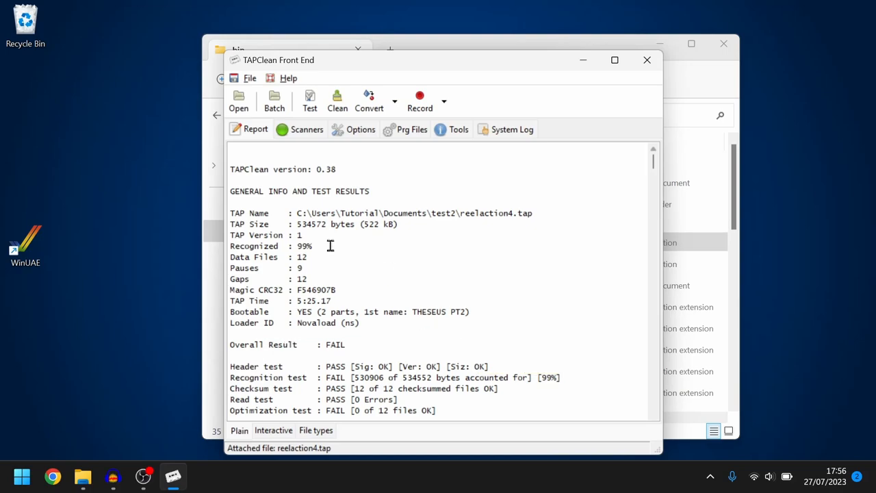
pyautogui.moveTo(342, 241)
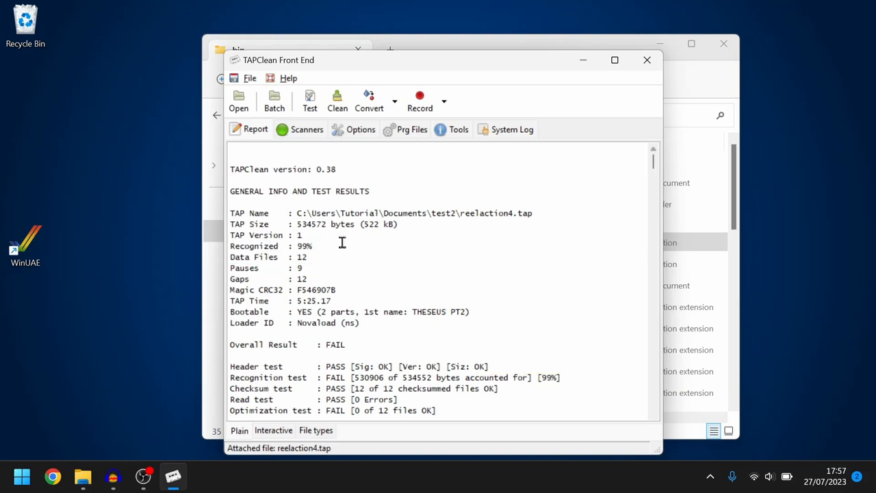
pyautogui.doubleClick(271, 246)
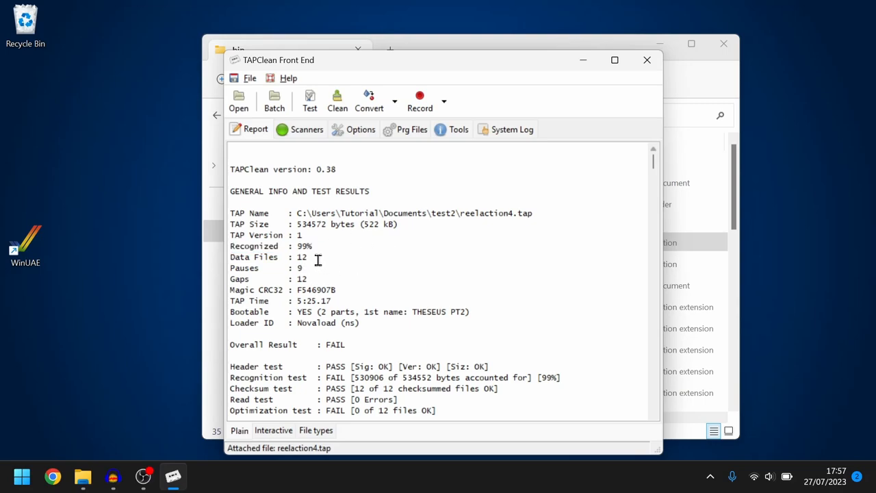
pyautogui.moveTo(651, 165)
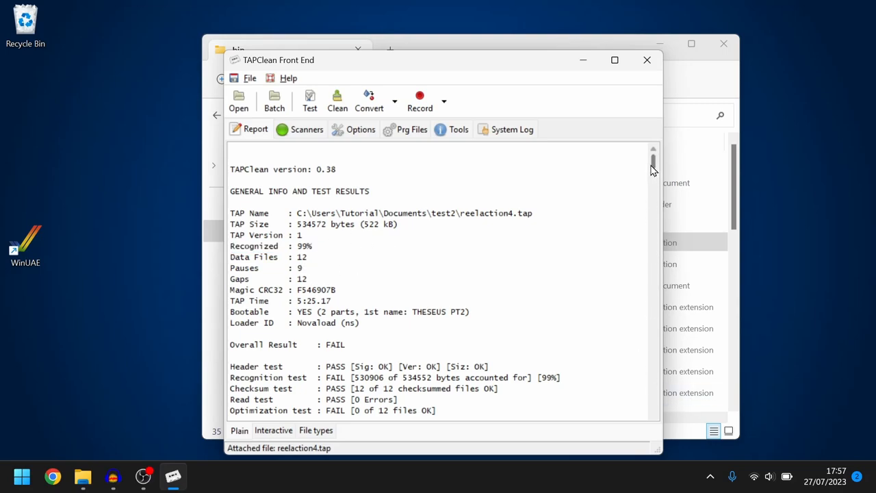
# Scroll the report and highlight the Read test's 'PASS [0 Errors]' result
pyautogui.scroll(-3)
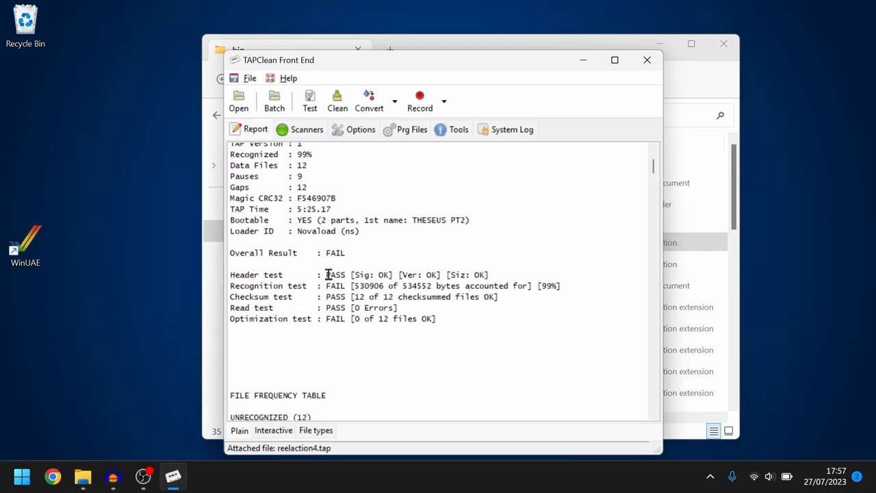
pyautogui.moveTo(306, 287)
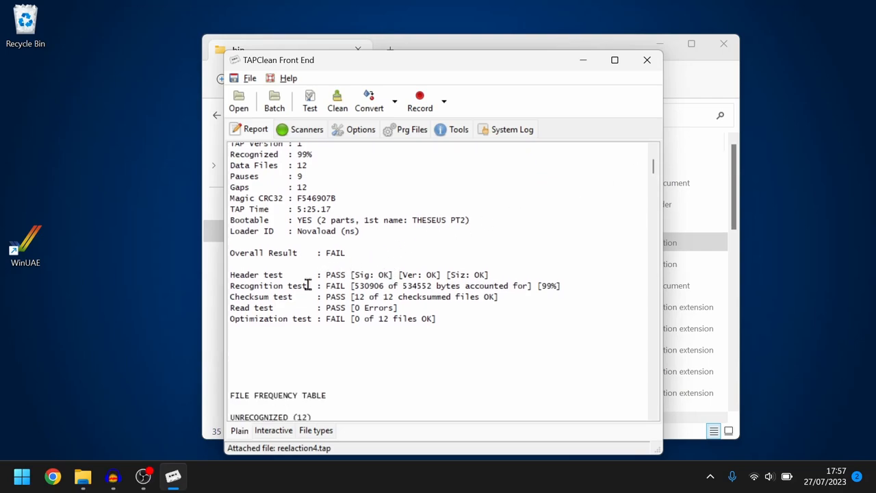
pyautogui.moveTo(373, 291)
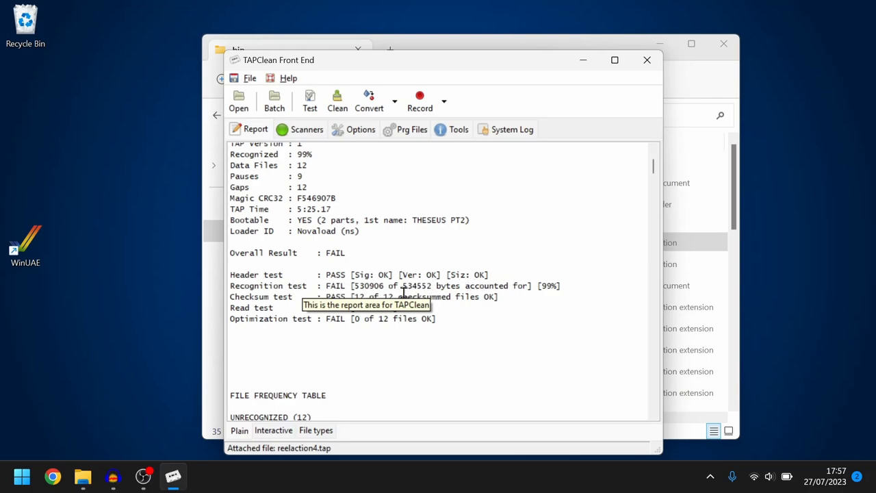
pyautogui.moveTo(383, 298)
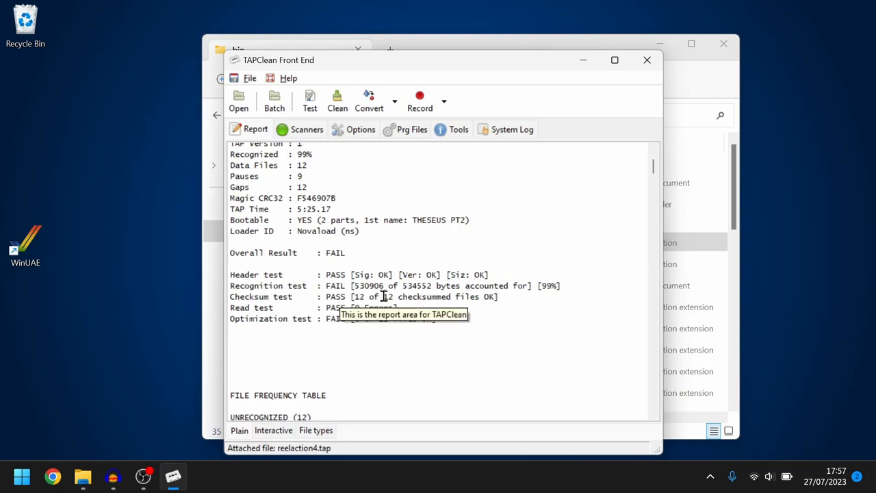
pyautogui.moveTo(358, 308)
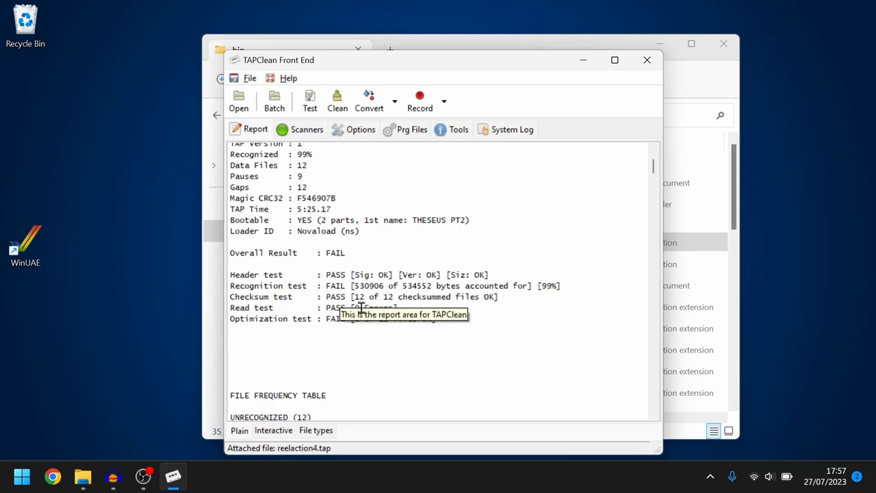
pyautogui.moveTo(372, 313)
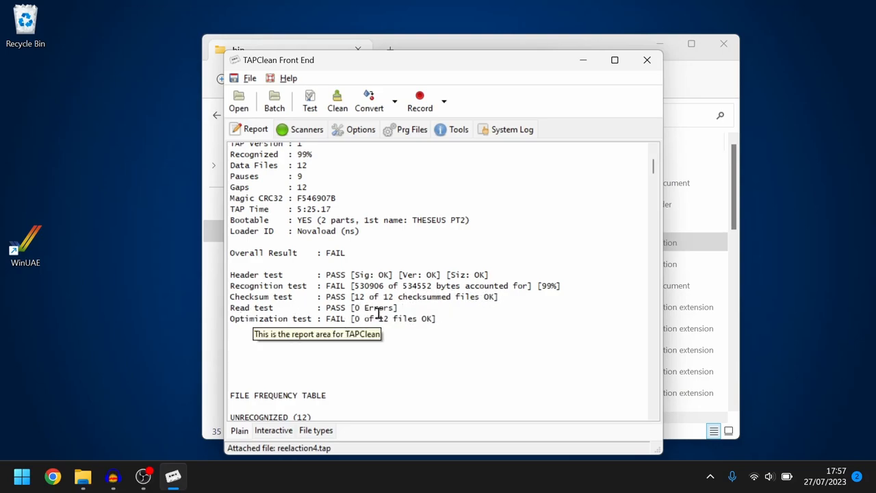
pyautogui.doubleClick(375, 307)
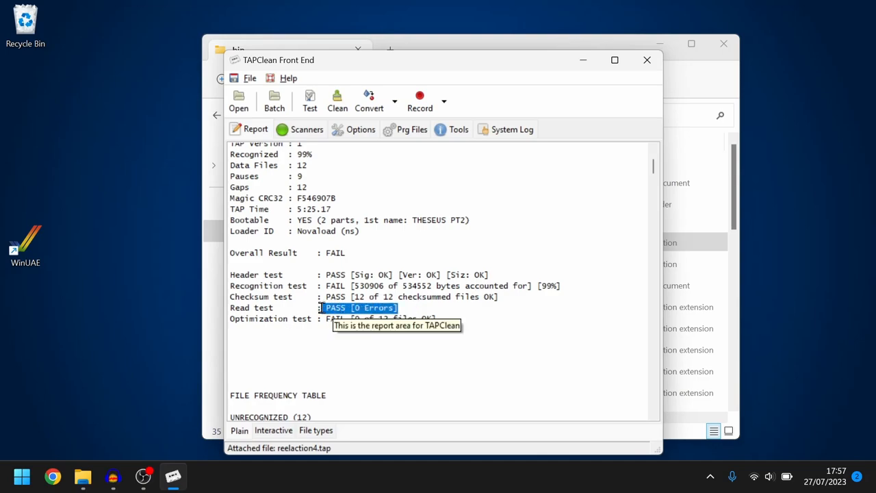
pyautogui.moveTo(405, 359)
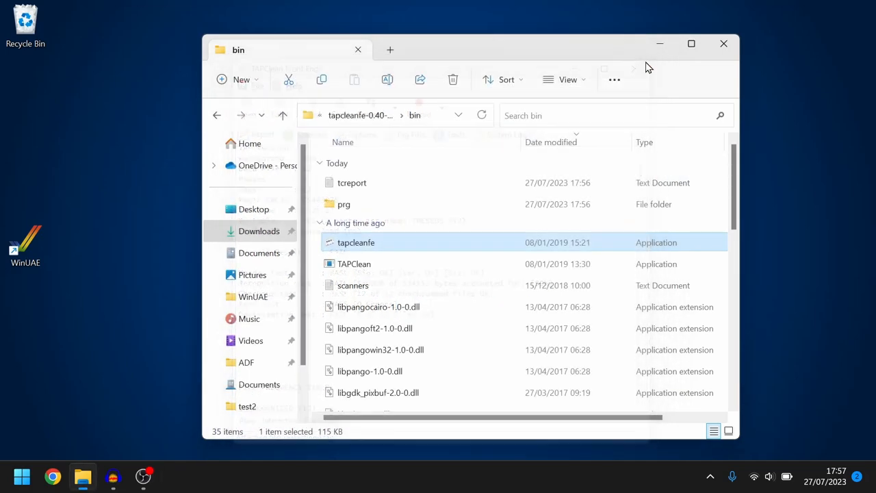
pyautogui.moveTo(258, 230)
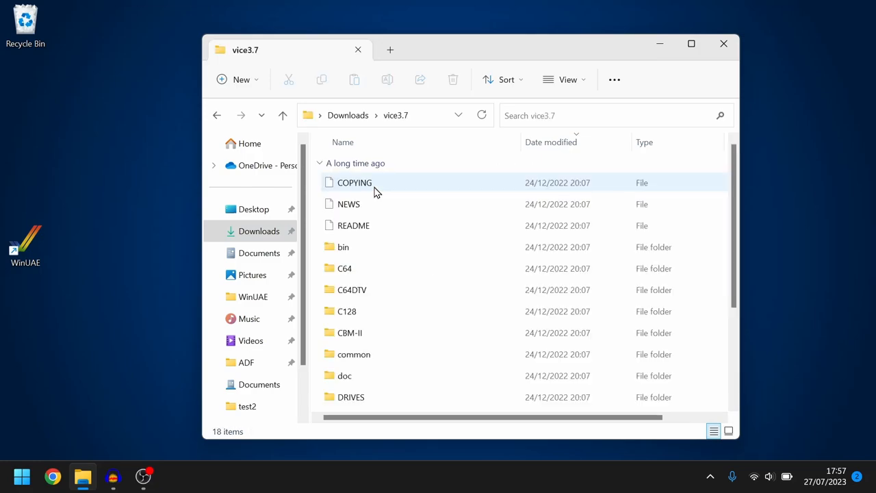
pyautogui.moveTo(345, 269)
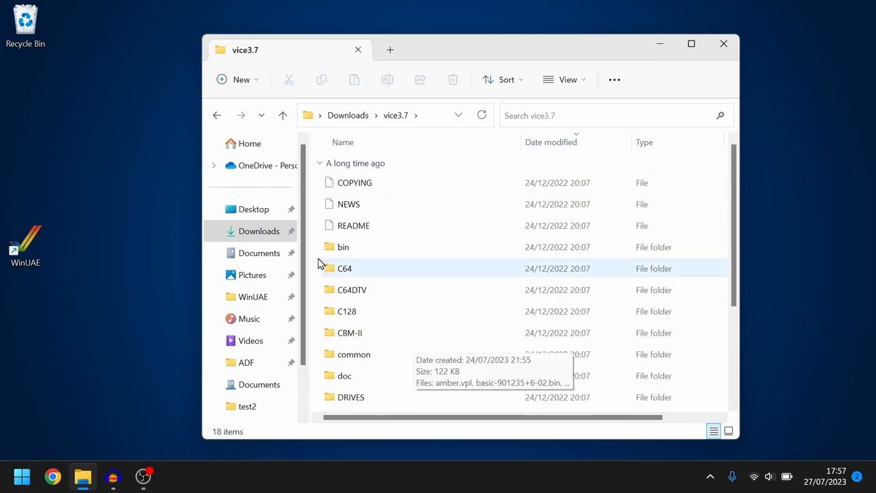
# Enter the vice3.7 bin folder and start the x64sc Commodore 64 emulator
pyautogui.doubleClick(342, 246)
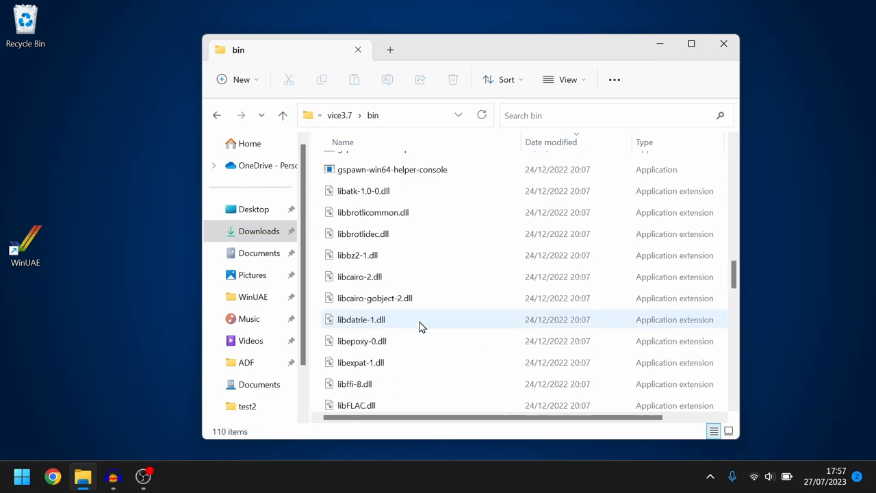
pyautogui.scroll(-3)
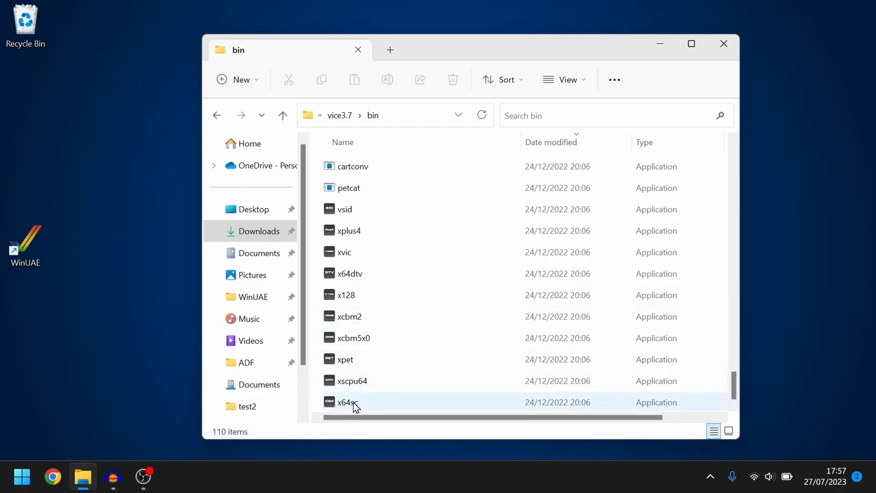
pyautogui.click(347, 400)
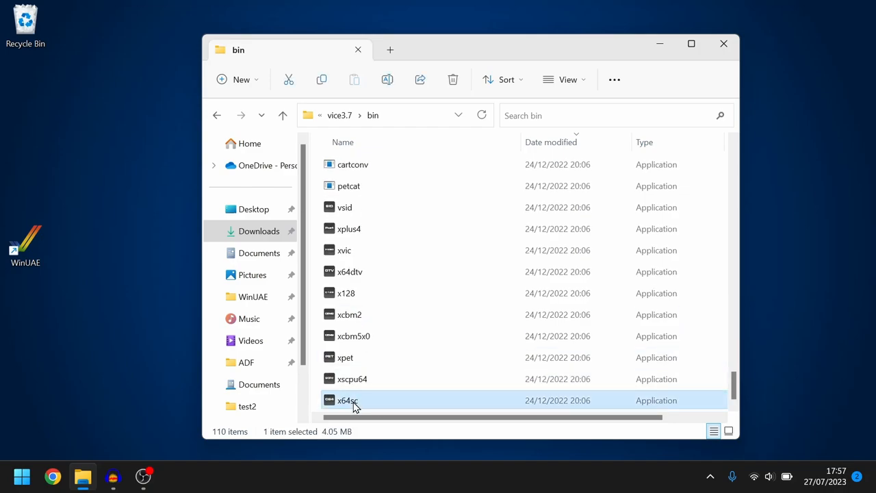
pyautogui.doubleClick(347, 400)
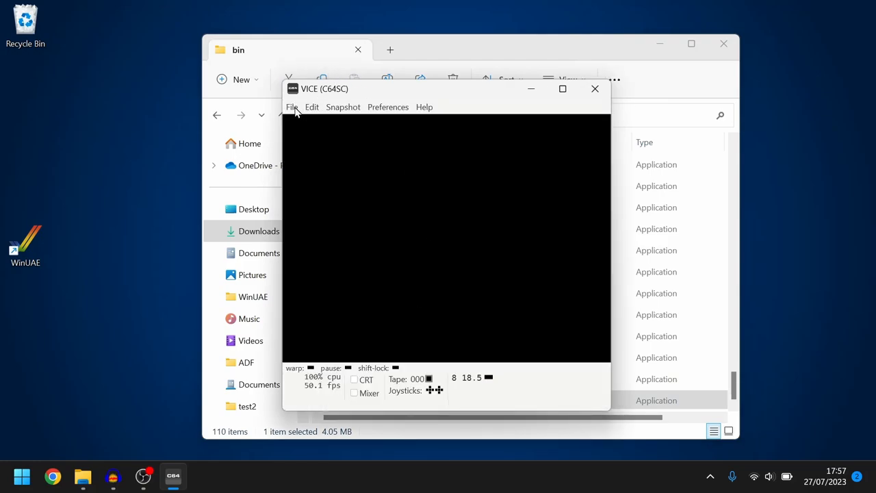
# Use File > Attach datasette image and browse to the folder holding reelaction4.tap
pyautogui.click(293, 107)
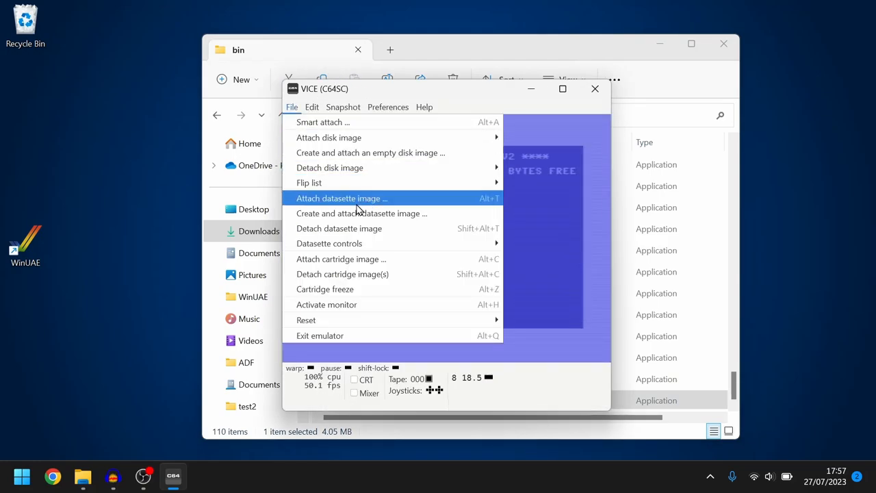
pyautogui.click(342, 198)
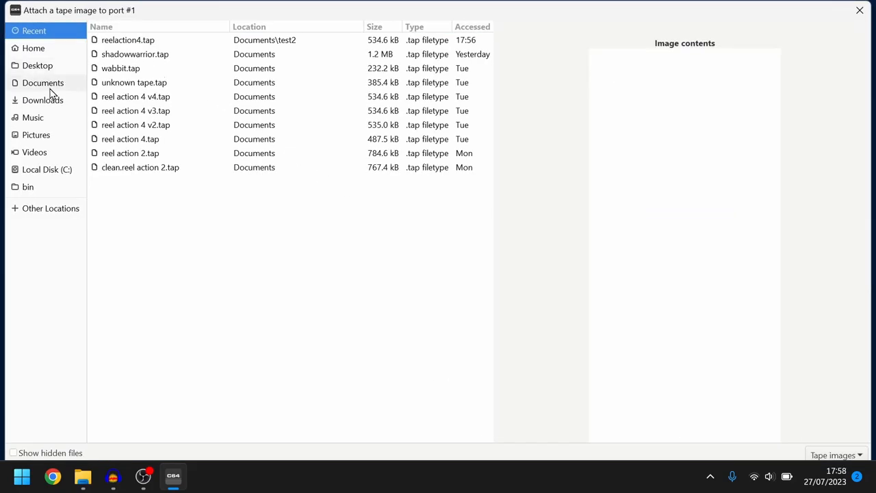
pyautogui.click(42, 83)
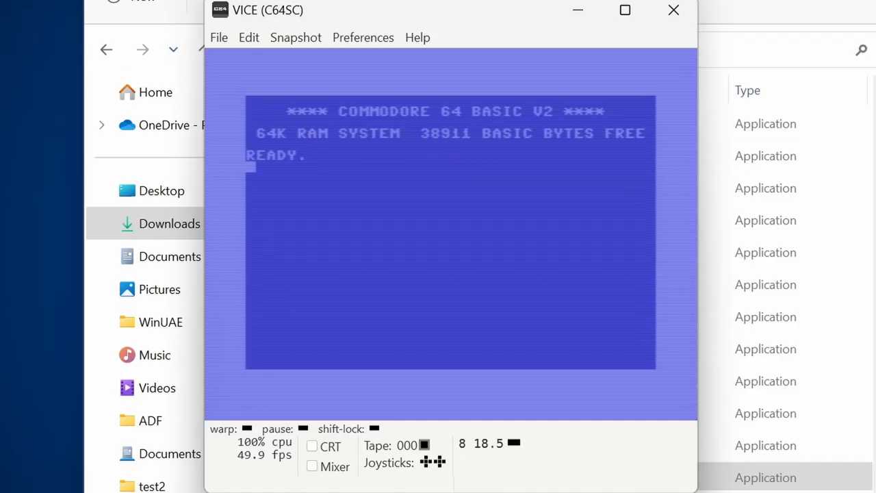
# Enter LOAD at the BASIC prompt and set the virtual datasette to Play
pyautogui.write('LOAD')
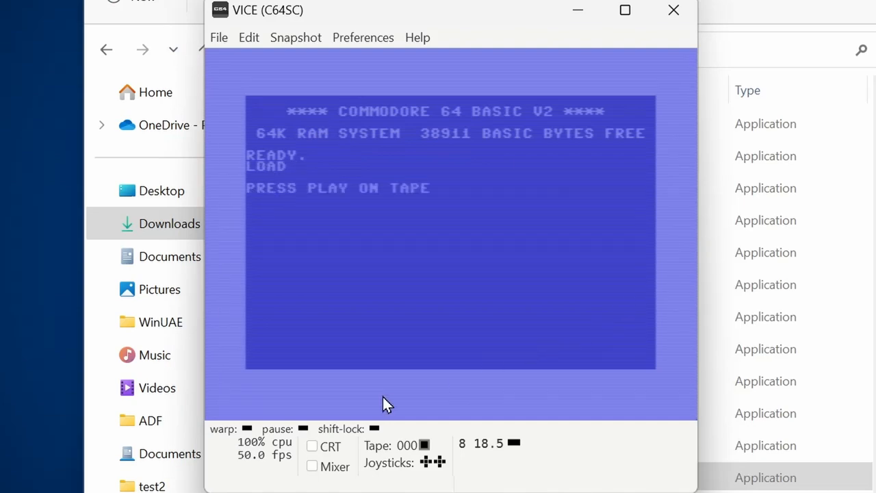
pyautogui.moveTo(386, 452)
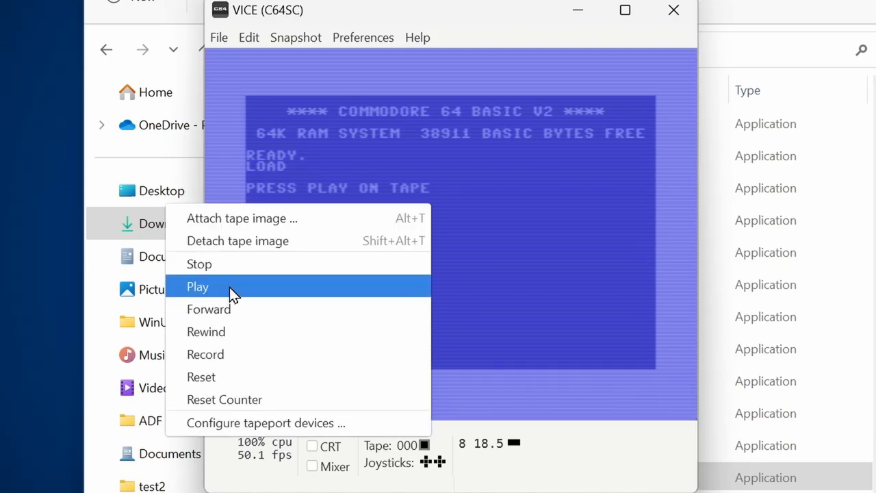
pyautogui.click(197, 286)
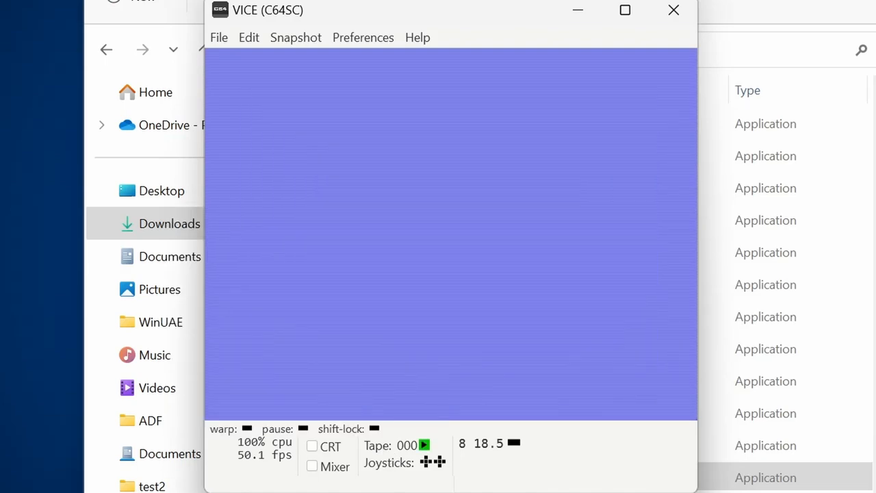